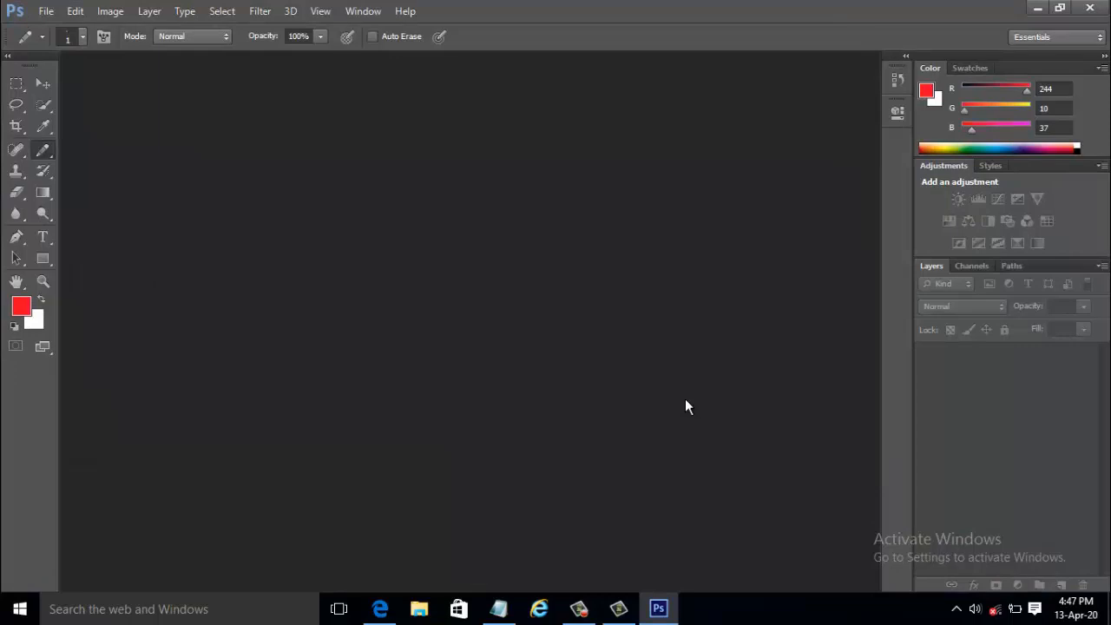
pyautogui.moveTo(46, 11)
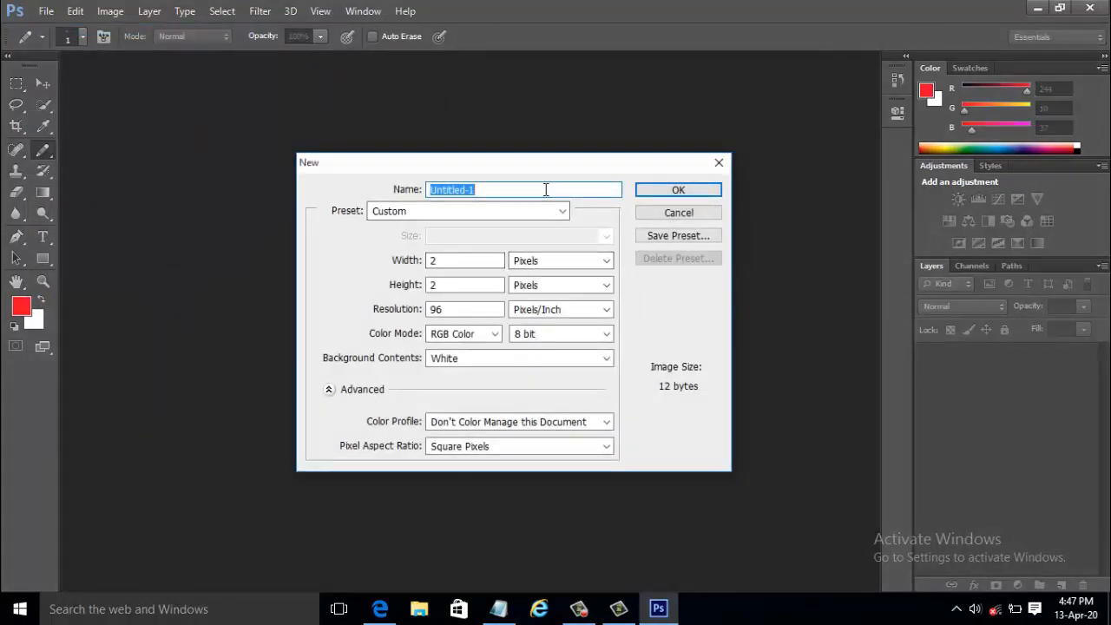
pyautogui.moveTo(486, 115)
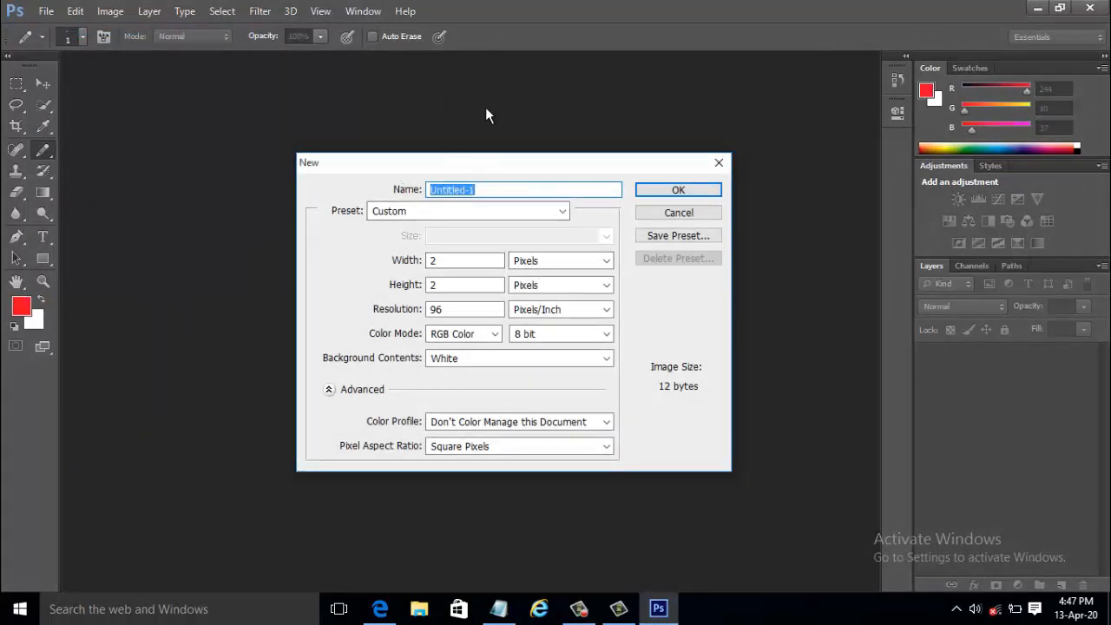
# - Name the new document 'Plain Weave 1' and keep its 2×2 size in pixels
pyautogui.write('Plain We')
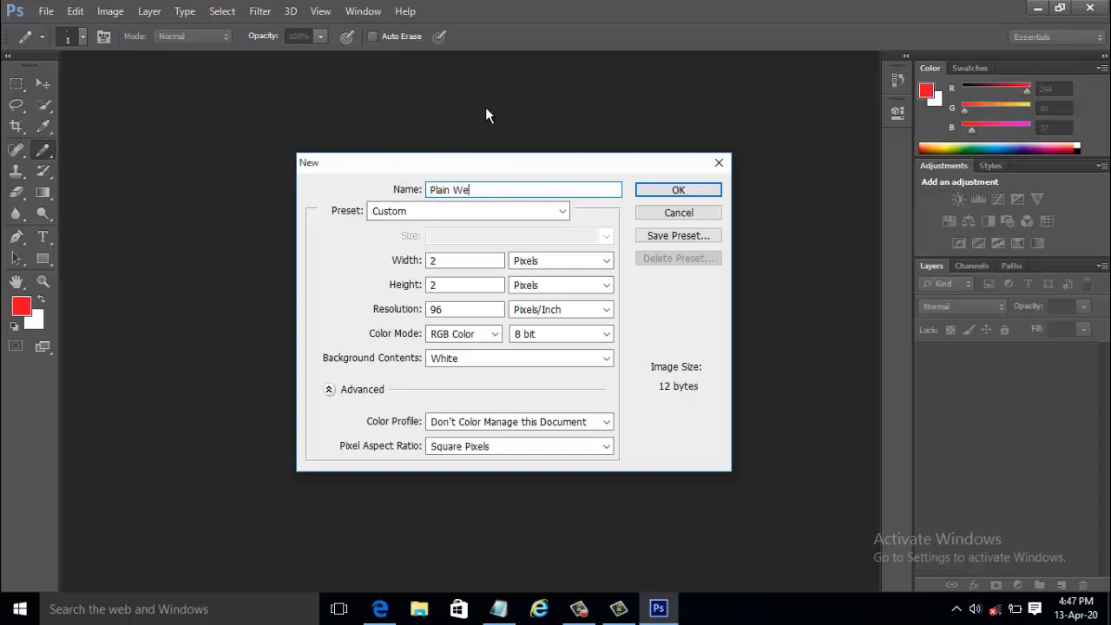
pyautogui.write('ave')
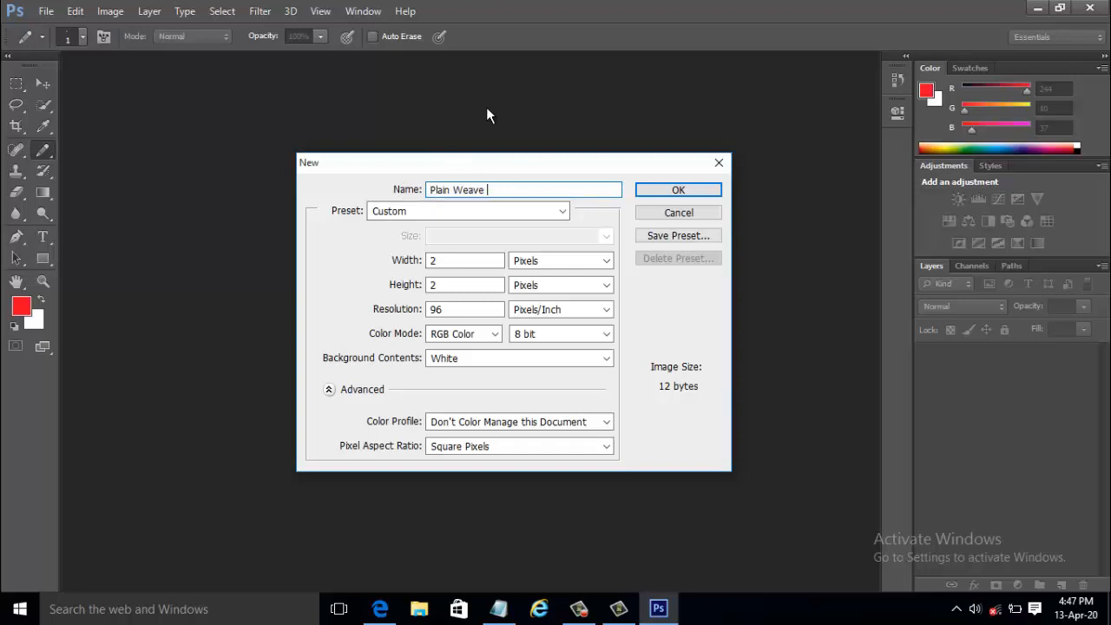
pyautogui.write('1')
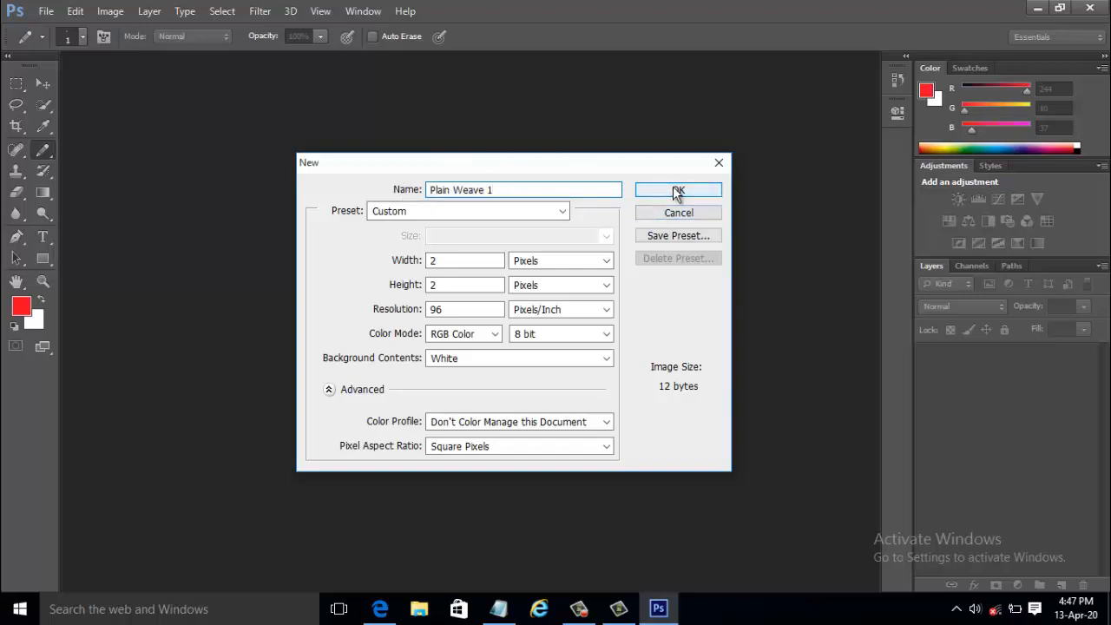
pyautogui.moveTo(678, 190)
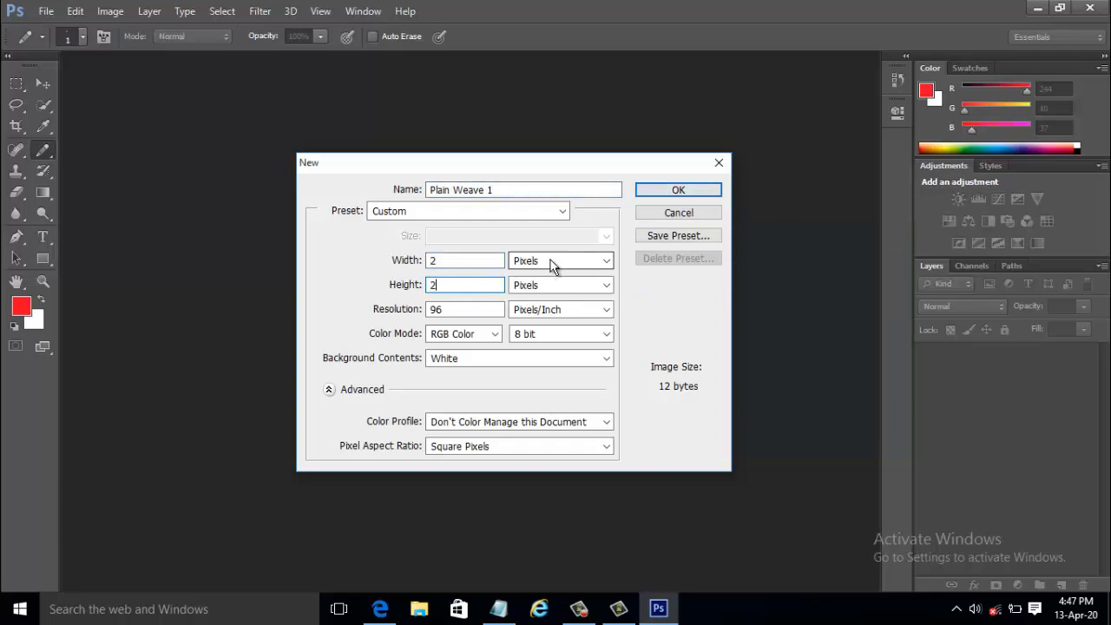
pyautogui.moveTo(560, 304)
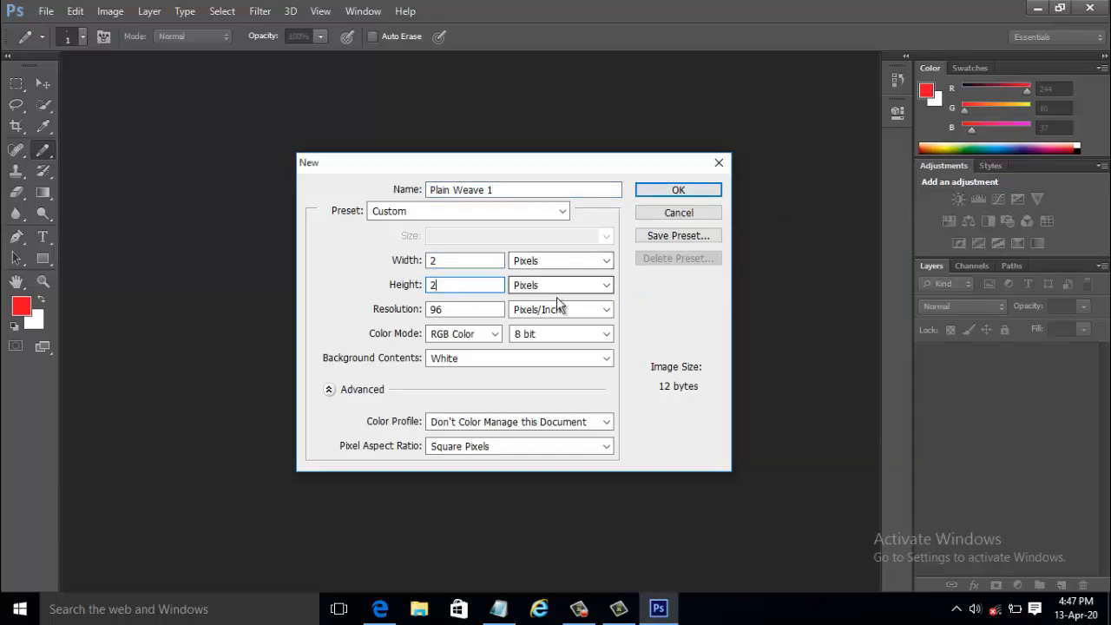
pyautogui.moveTo(529, 256)
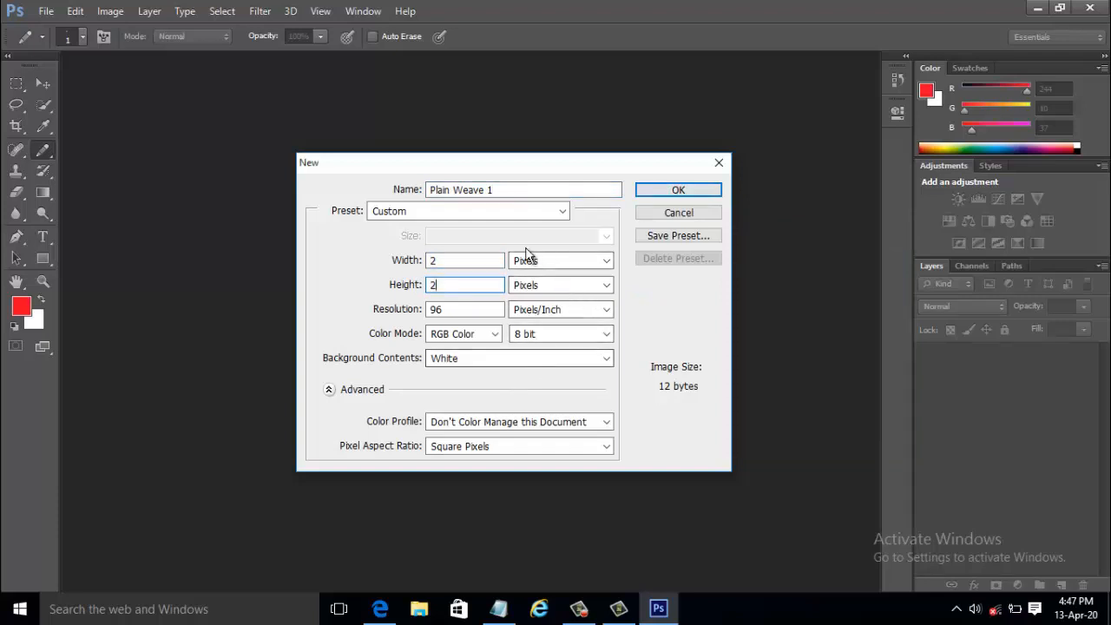
pyautogui.click(606, 260)
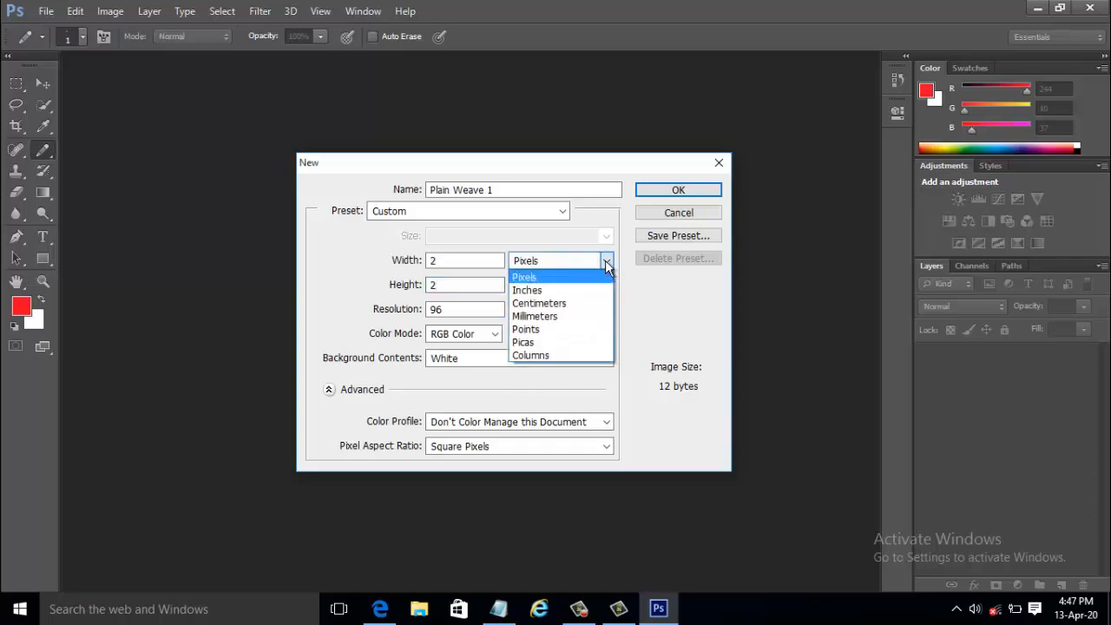
pyautogui.click(525, 276)
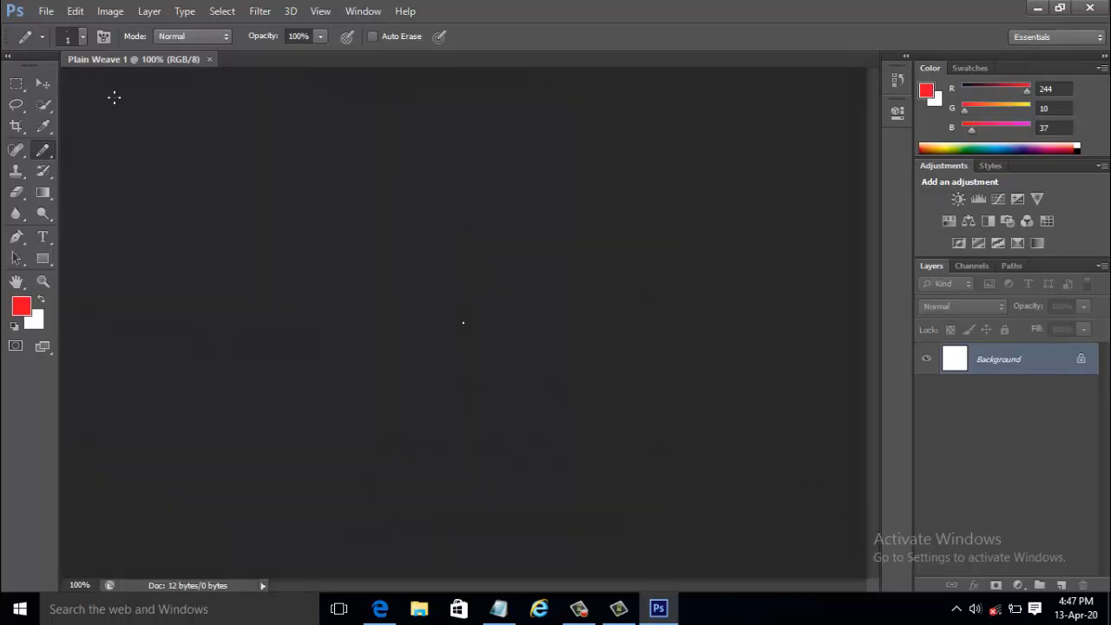
pyautogui.moveTo(200, 87)
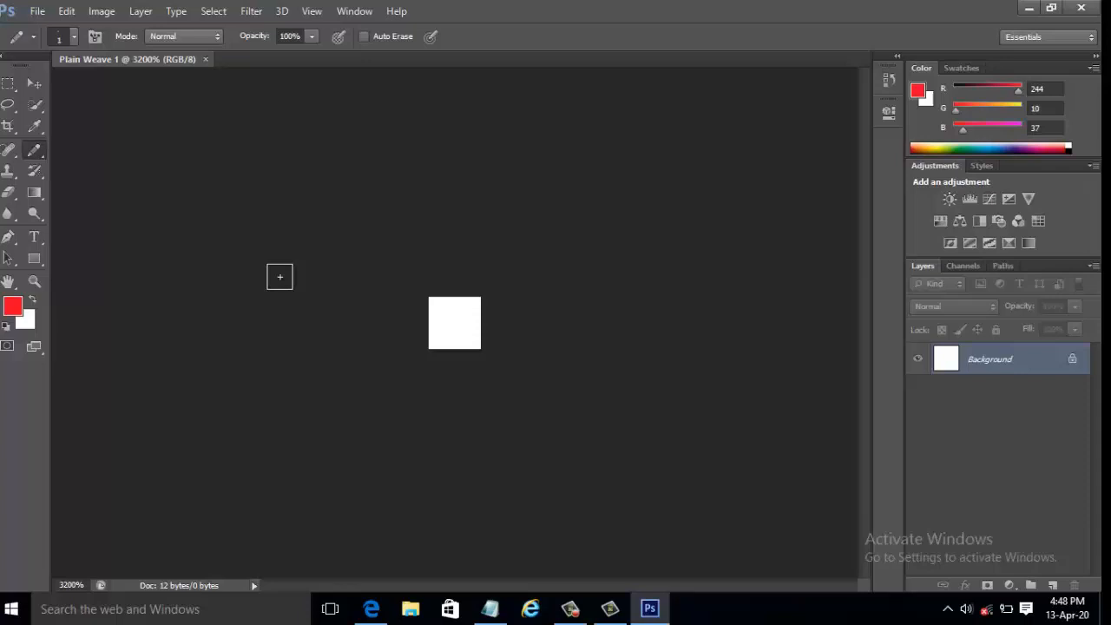
pyautogui.moveTo(389, 282)
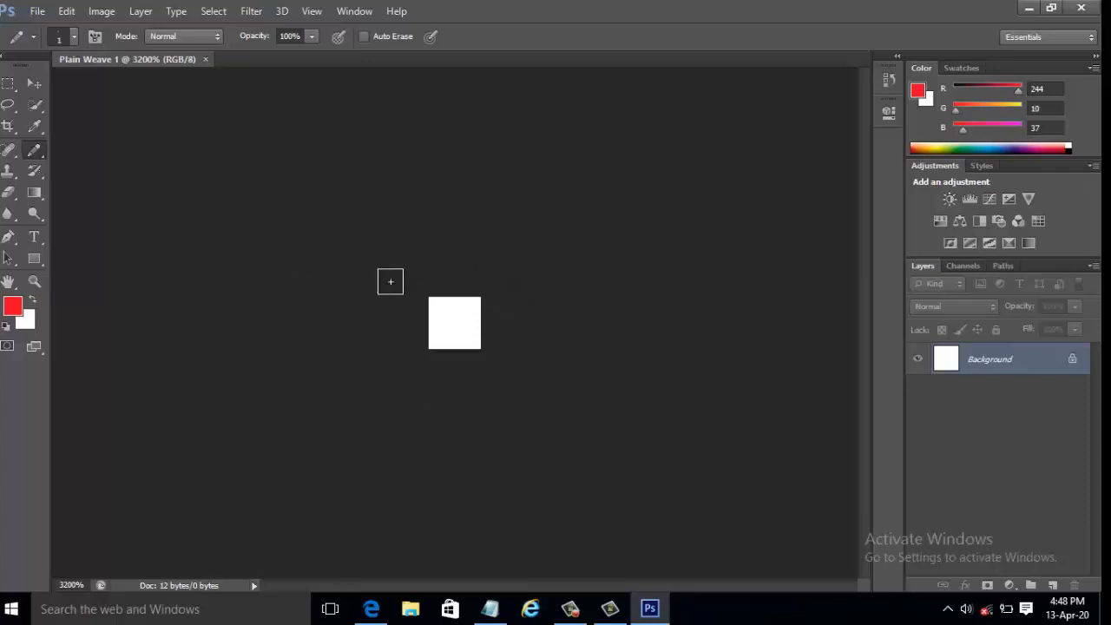
pyautogui.moveTo(541, 339)
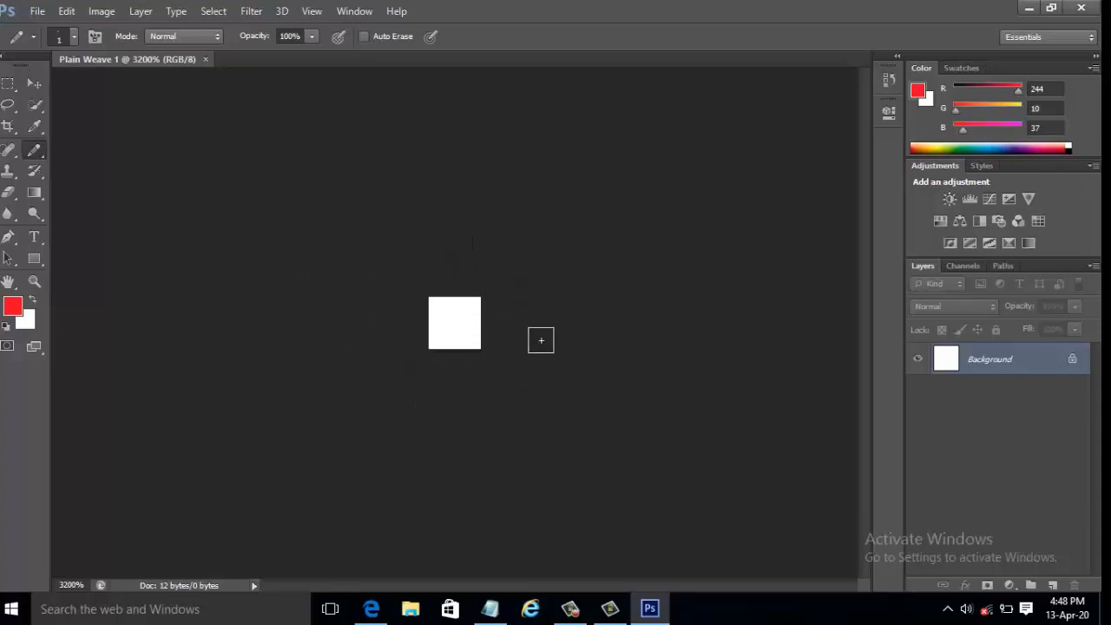
pyautogui.moveTo(402, 252)
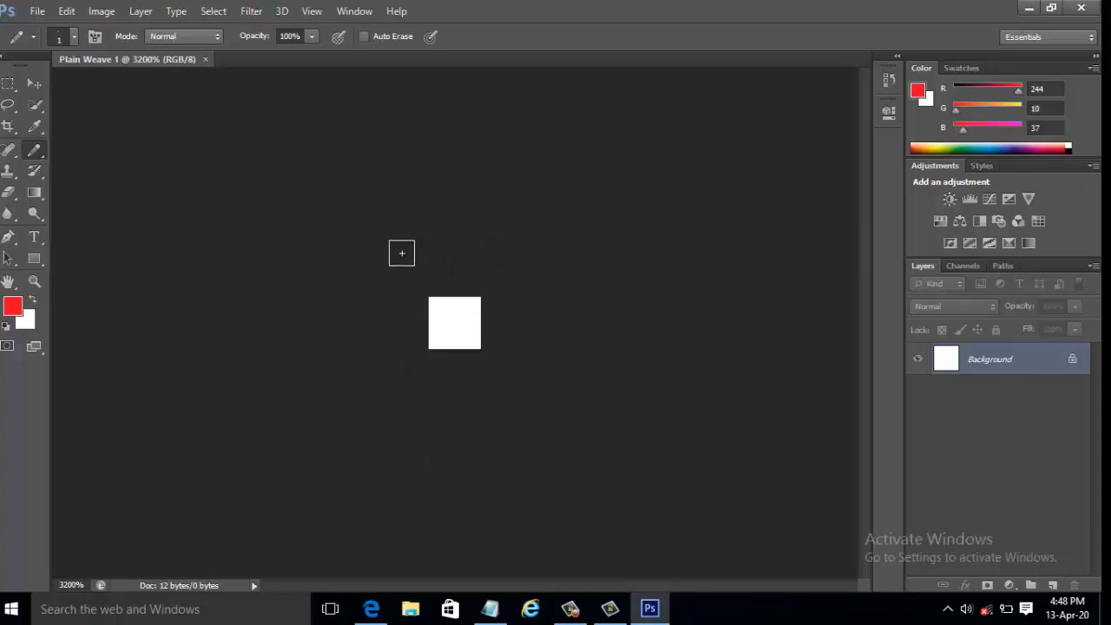
pyautogui.moveTo(68, 206)
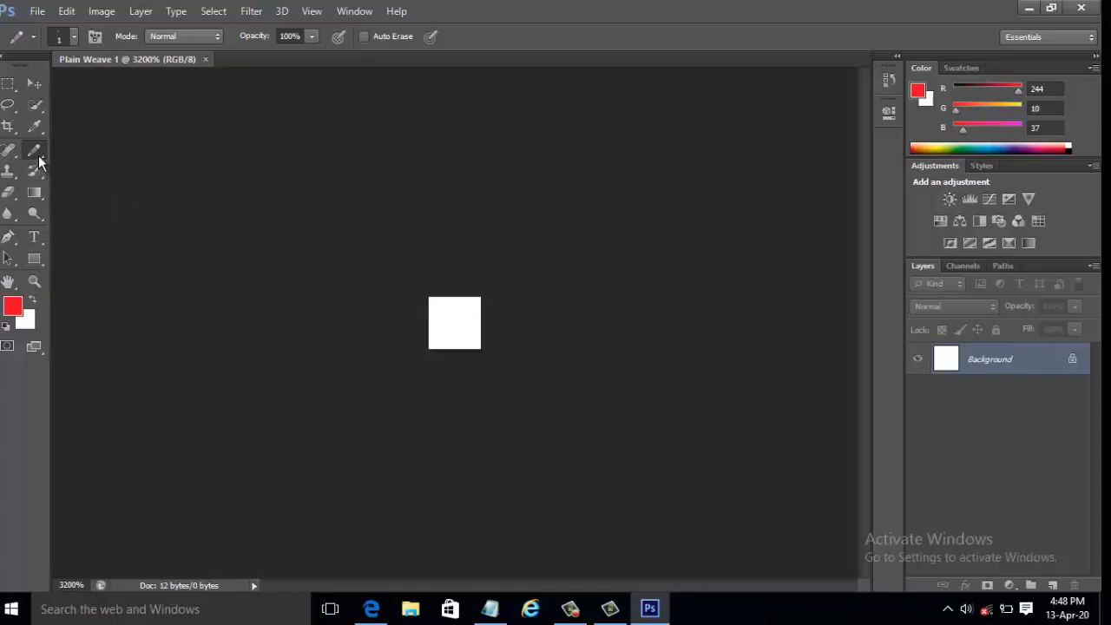
# - Try the brush on the bottom-left pixel, then switch to the 1 px Pencil in red
pyautogui.click(35, 151)
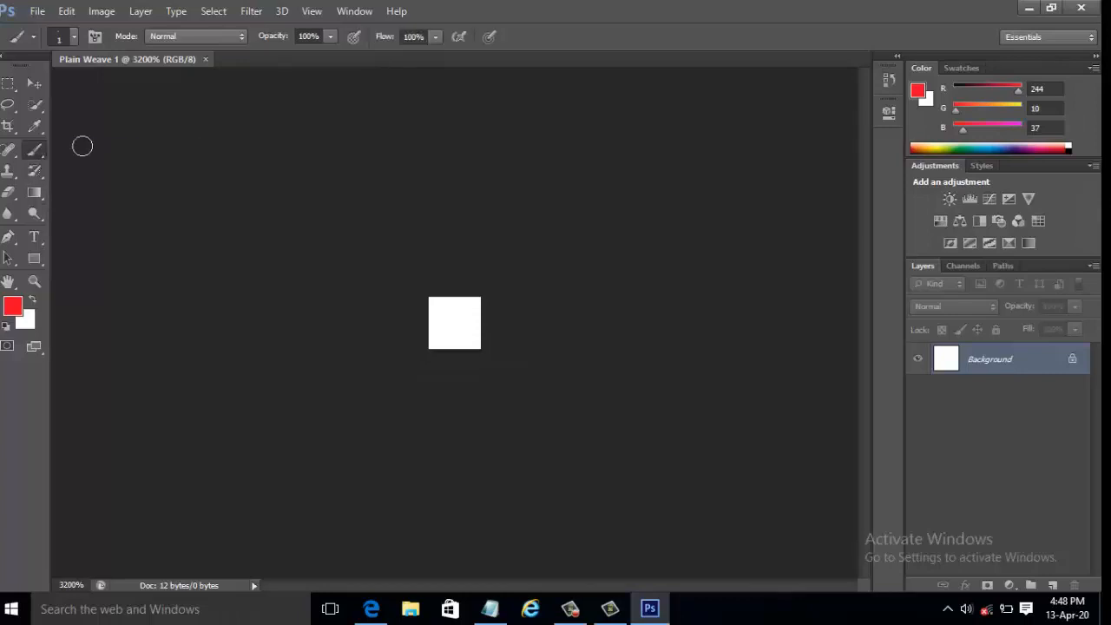
pyautogui.moveTo(88, 154)
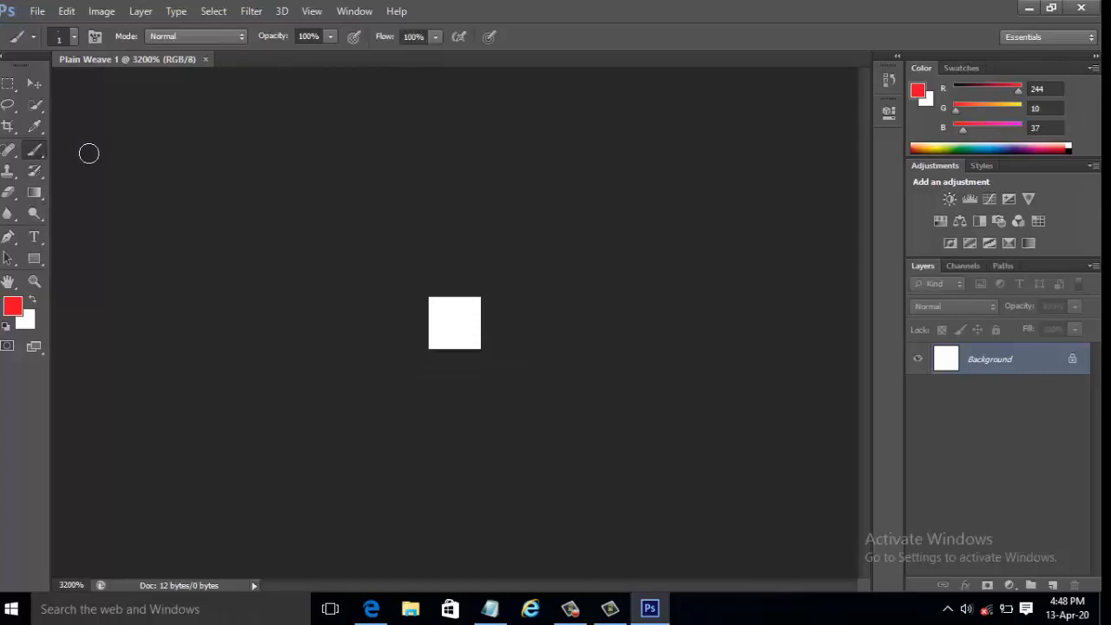
pyautogui.moveTo(80, 151)
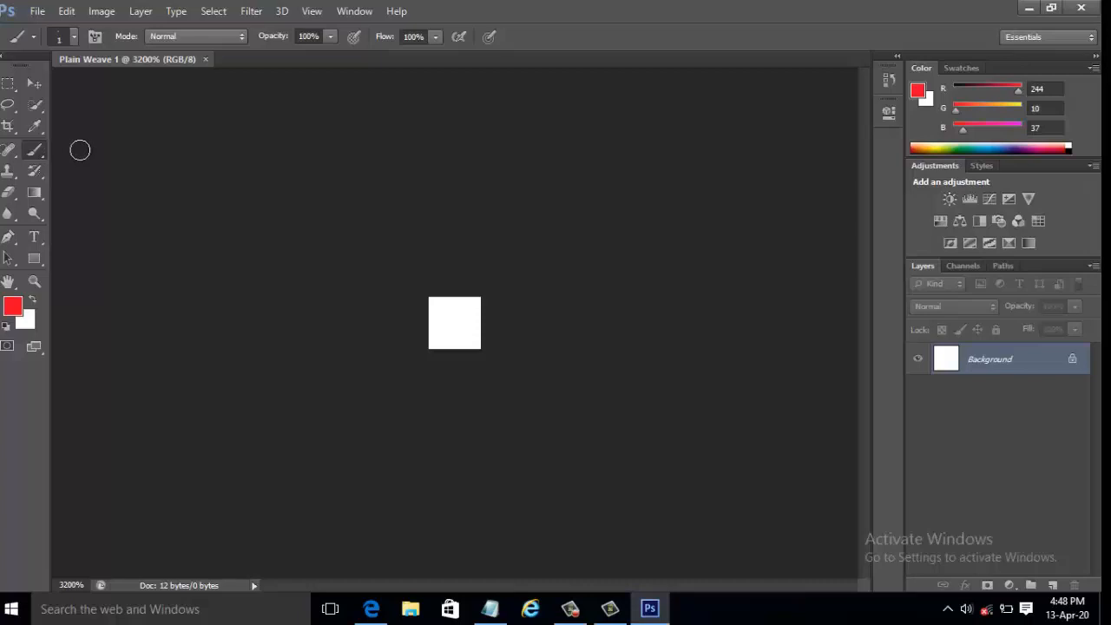
pyautogui.moveTo(440, 337)
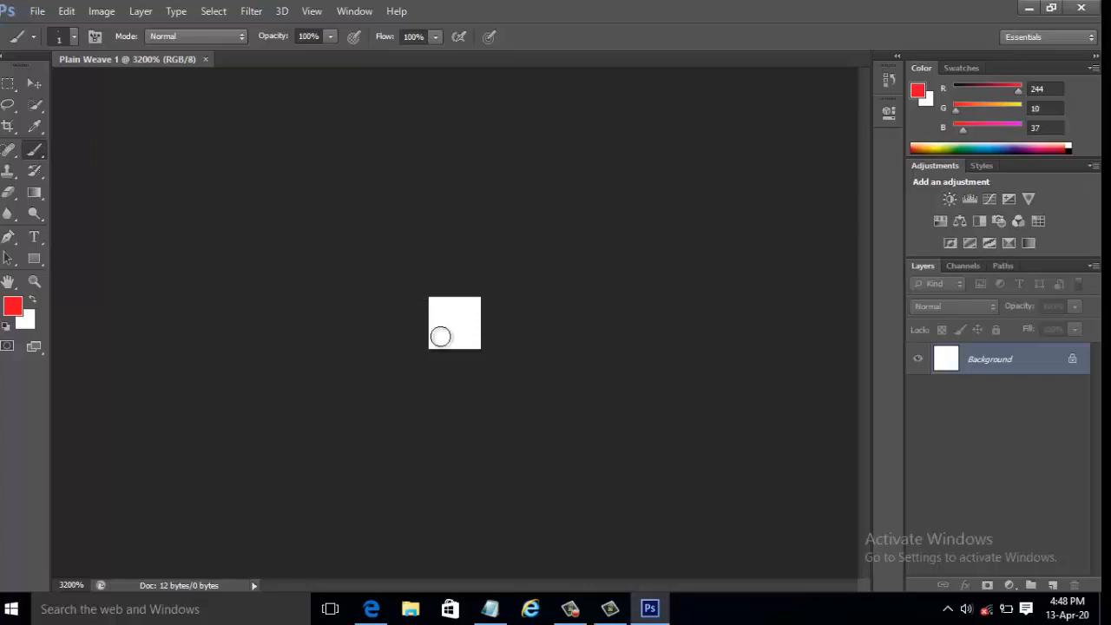
pyautogui.click(440, 337)
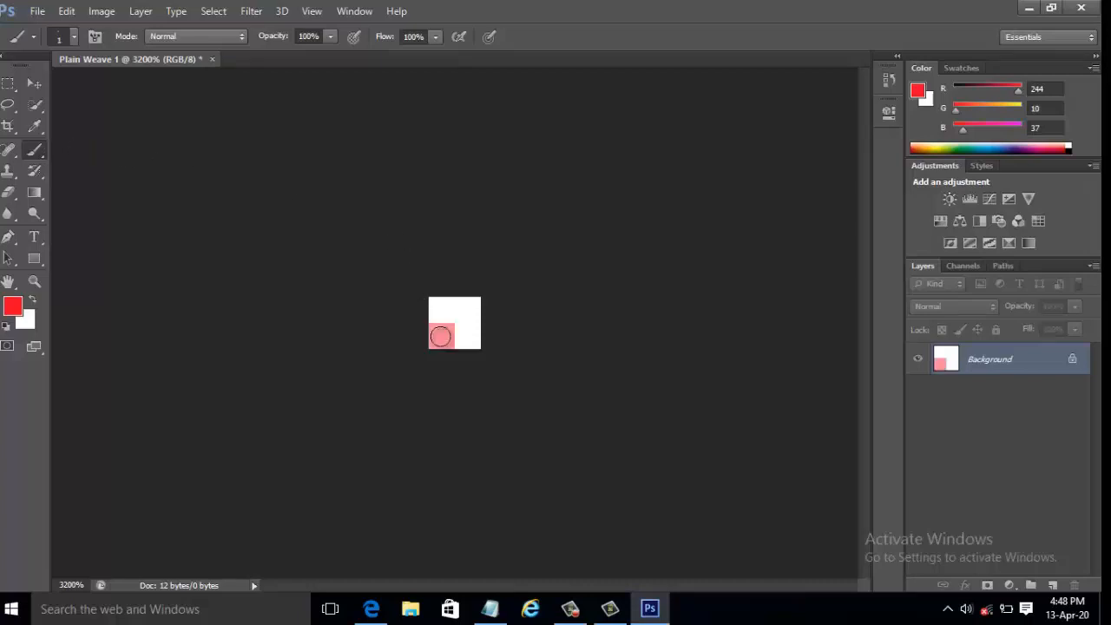
pyautogui.click(440, 337)
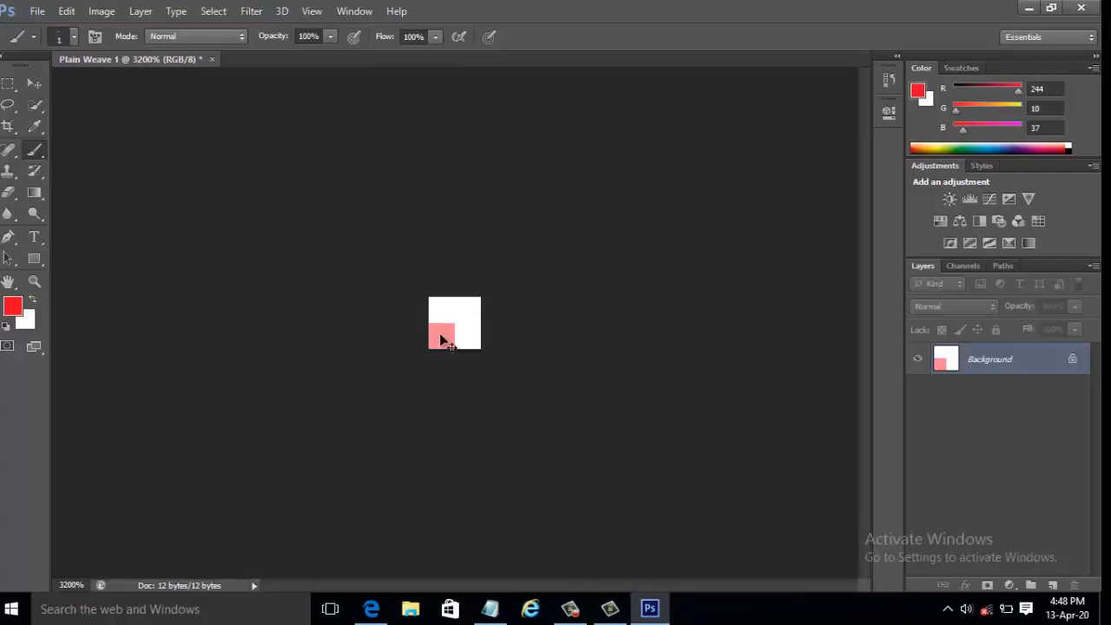
pyautogui.click(441, 337)
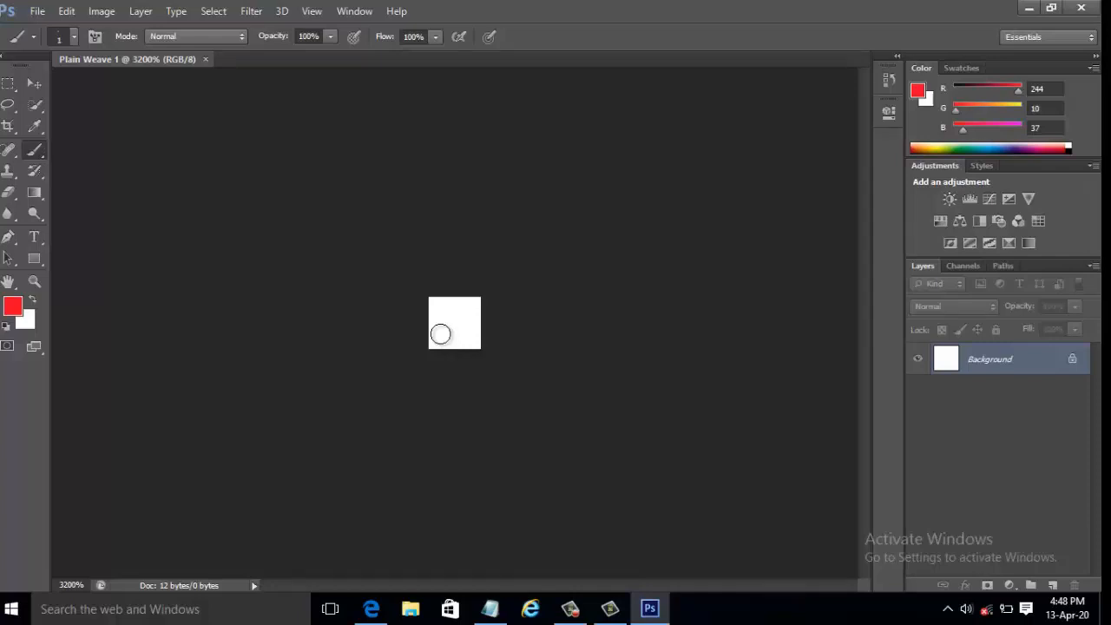
pyautogui.moveTo(256, 292)
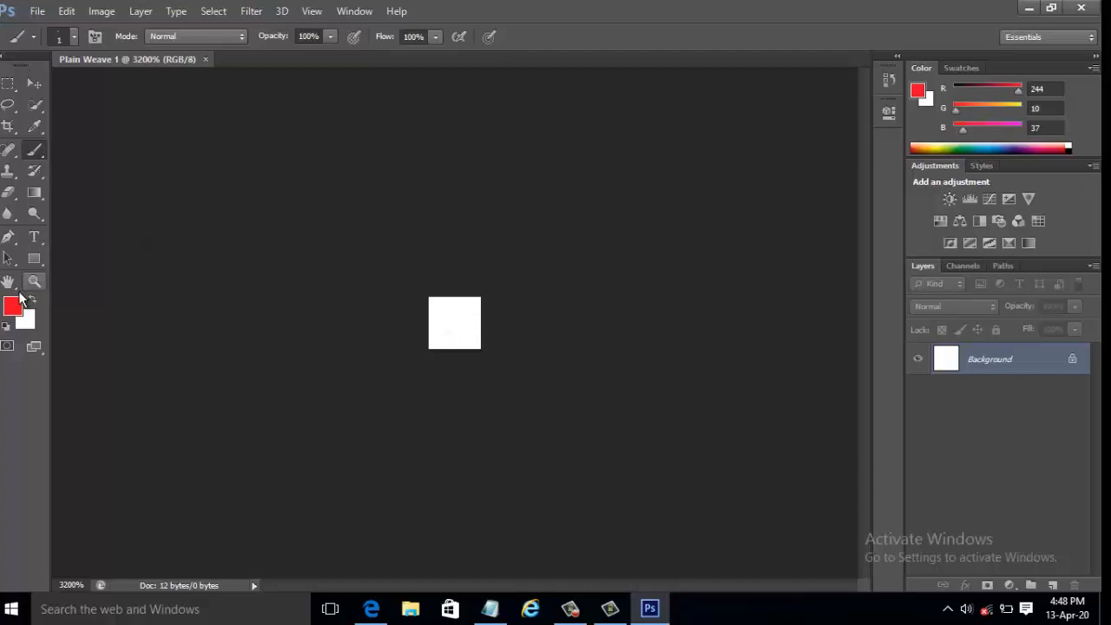
pyautogui.moveTo(491, 328)
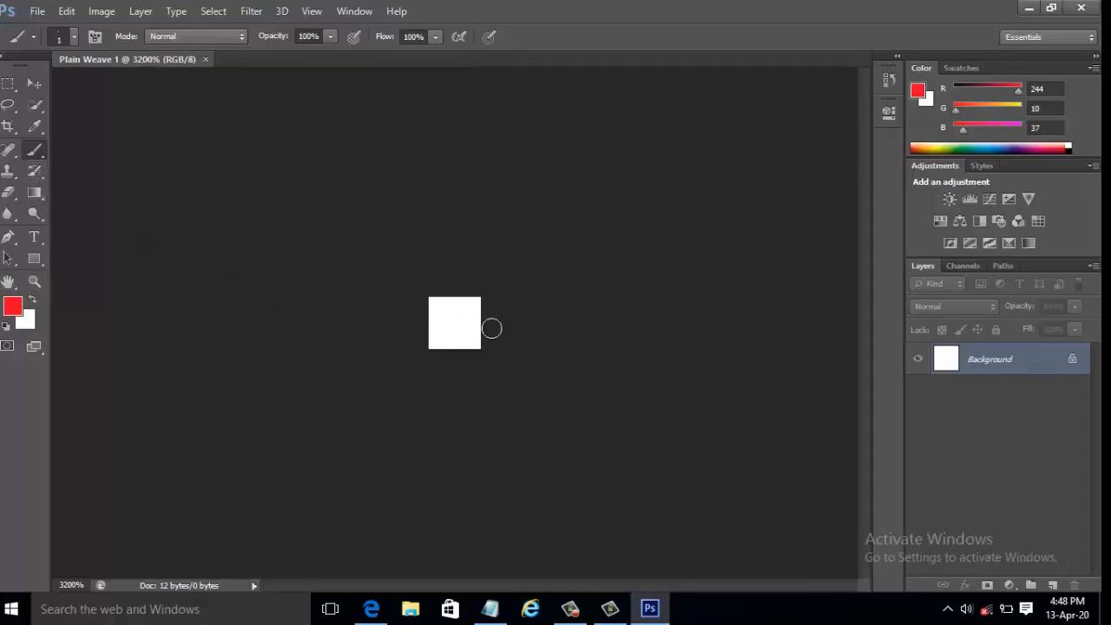
pyautogui.click(460, 328)
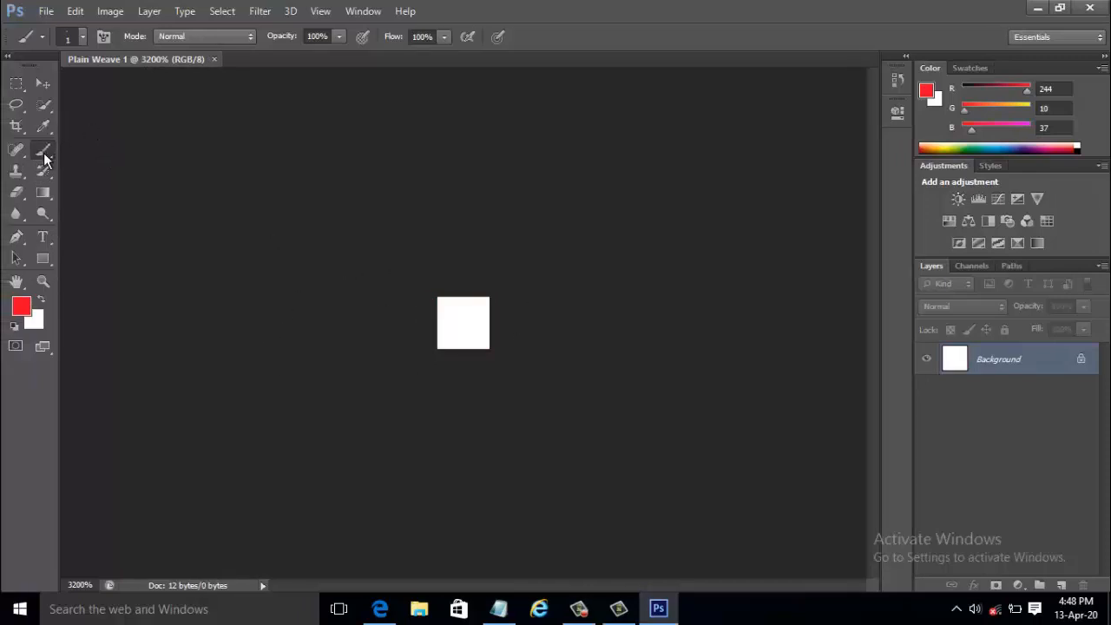
pyautogui.click(43, 149)
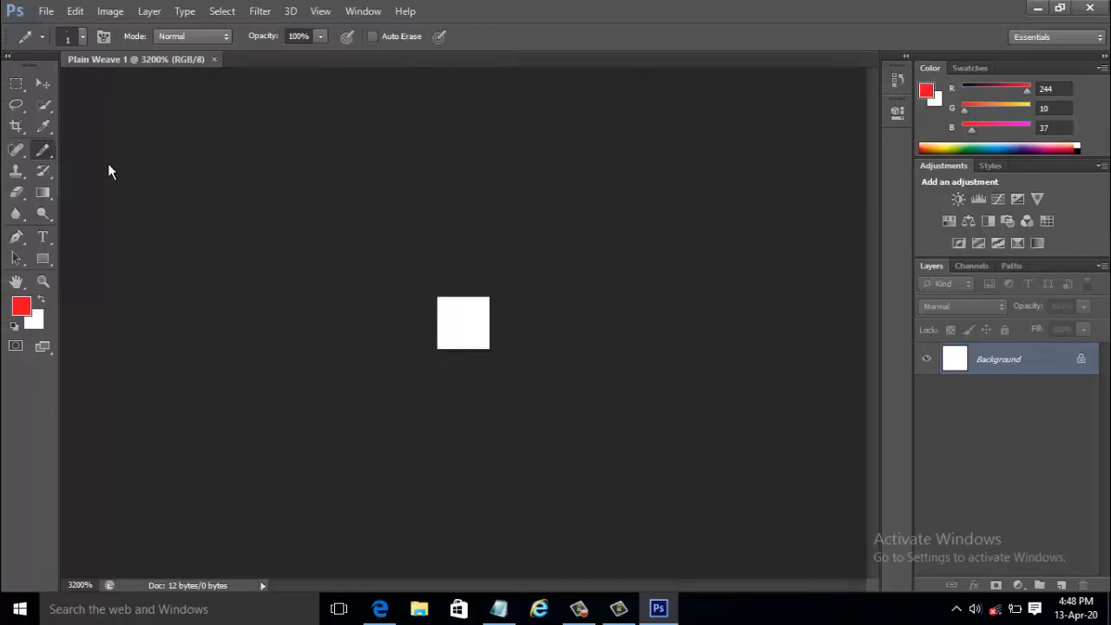
pyautogui.moveTo(121, 136)
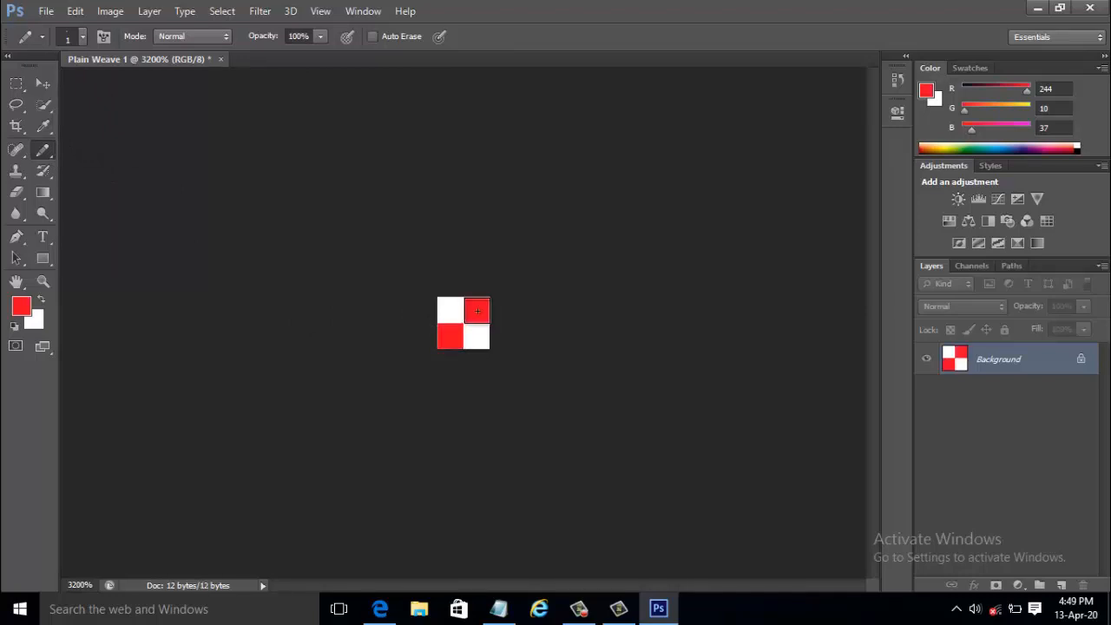
# - Paint the pixels into a red and pale yellow (252, 233, 123) checker
pyautogui.click(477, 311)
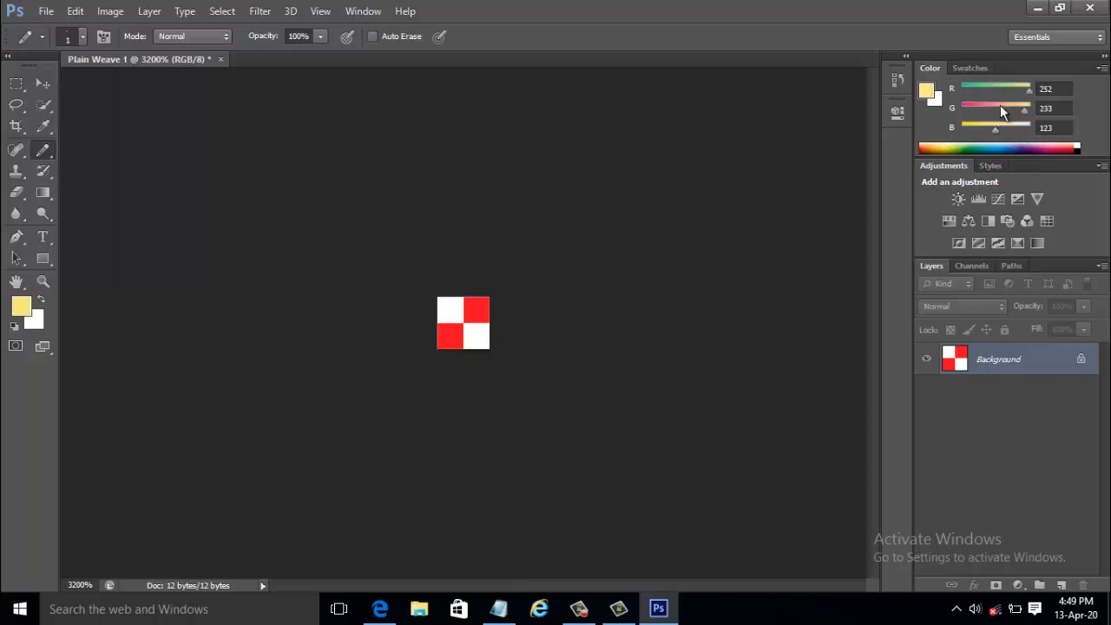
pyautogui.click(450, 310)
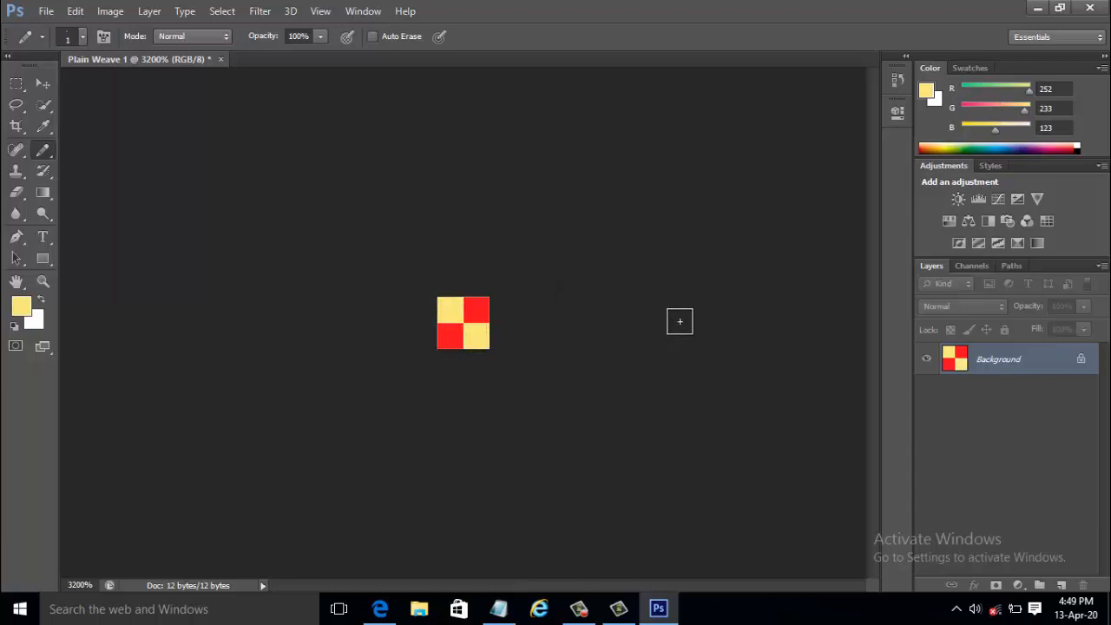
pyautogui.moveTo(689, 303)
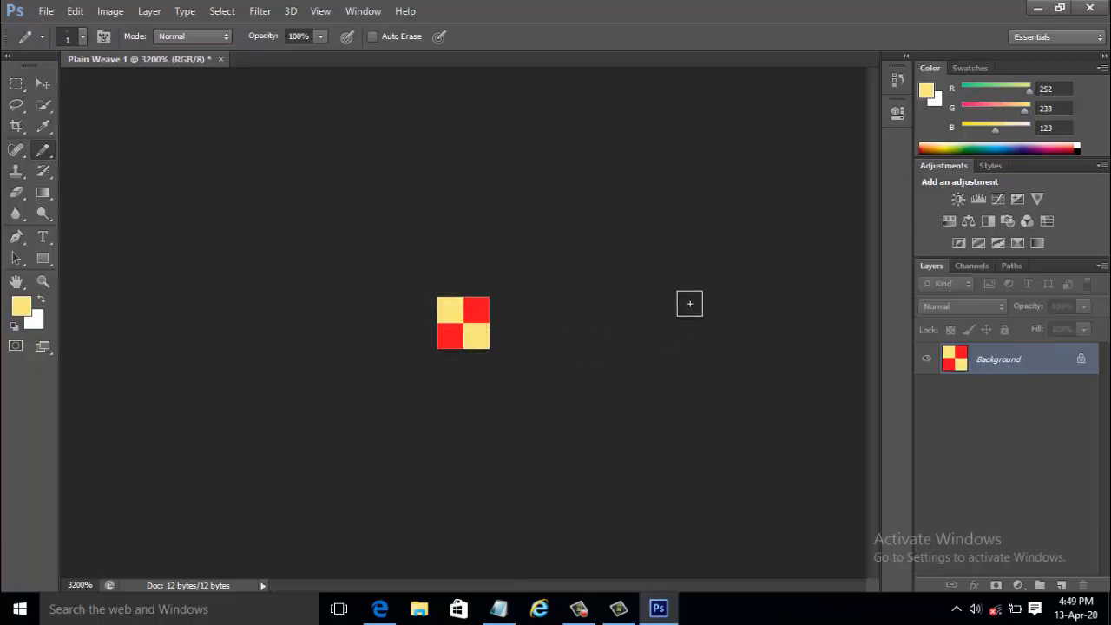
pyautogui.moveTo(679, 293)
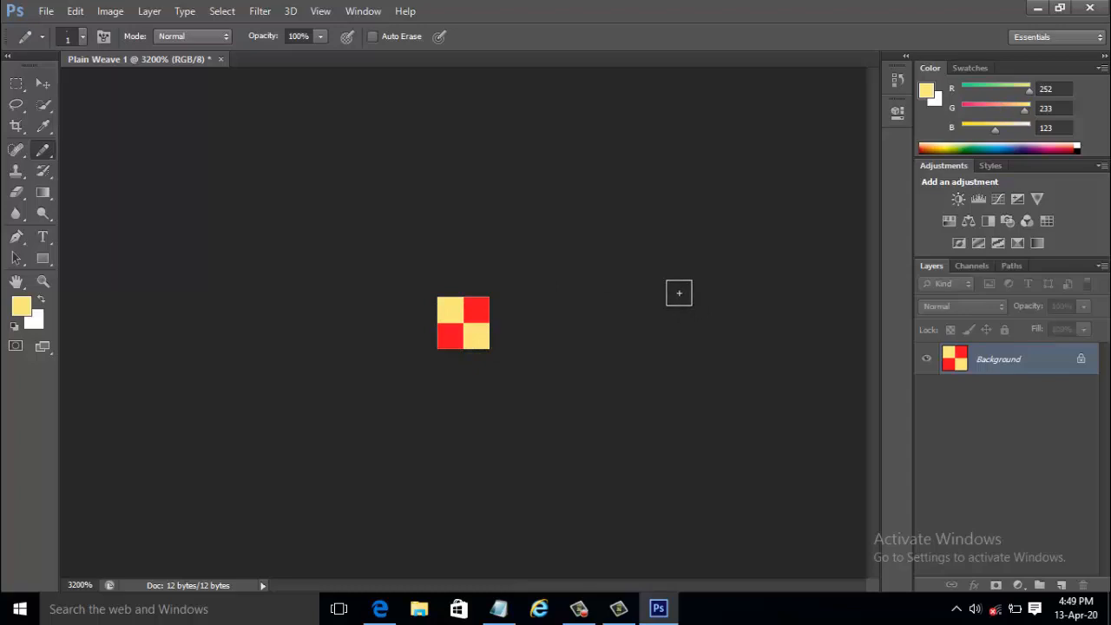
pyautogui.moveTo(426, 385)
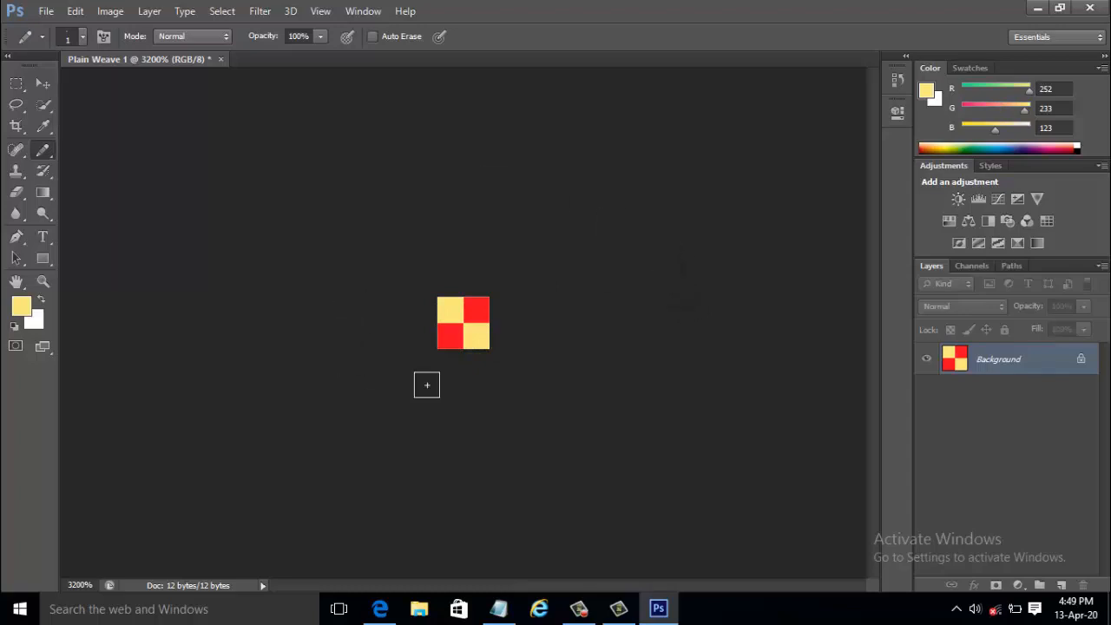
pyautogui.moveTo(245, 243)
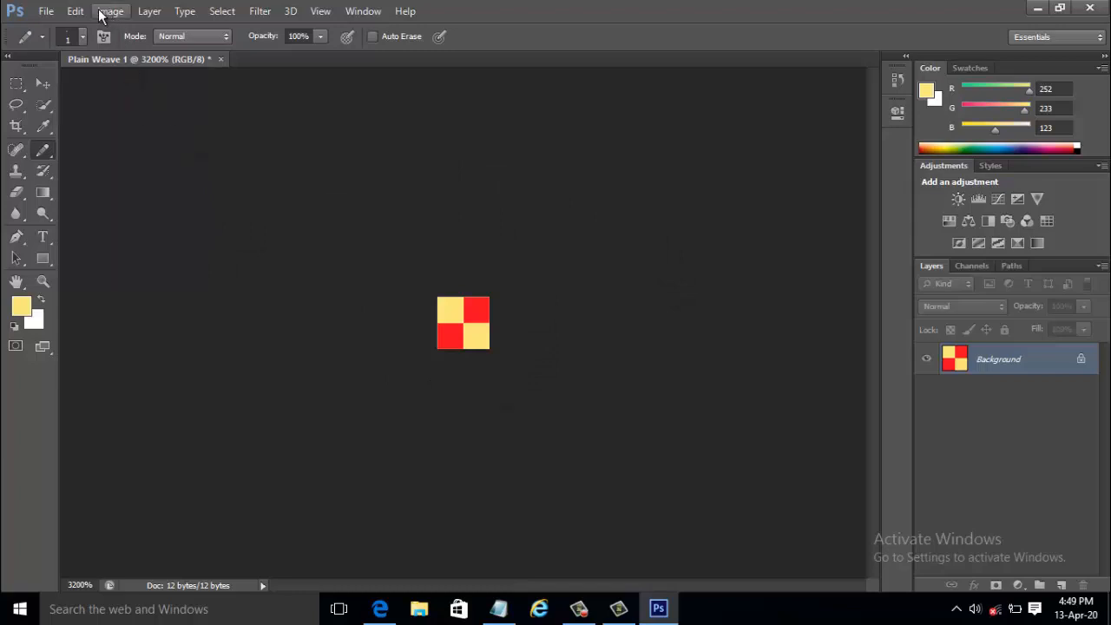
# - Define the 2×2 checker image as a pattern named 'Plain Weave 1'
pyautogui.click(75, 10)
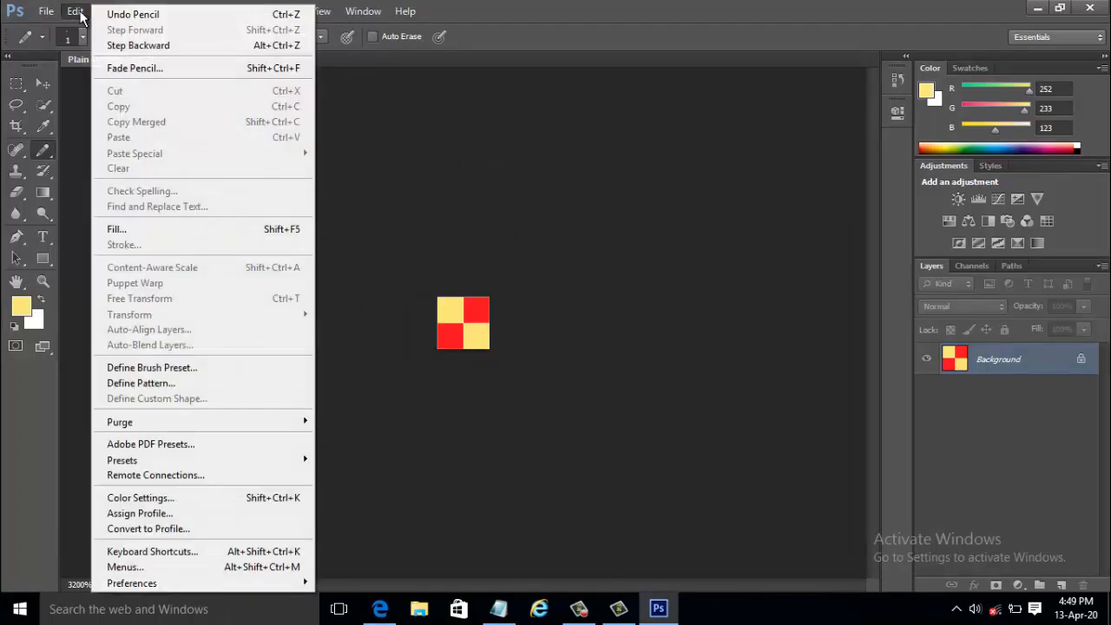
pyautogui.click(141, 383)
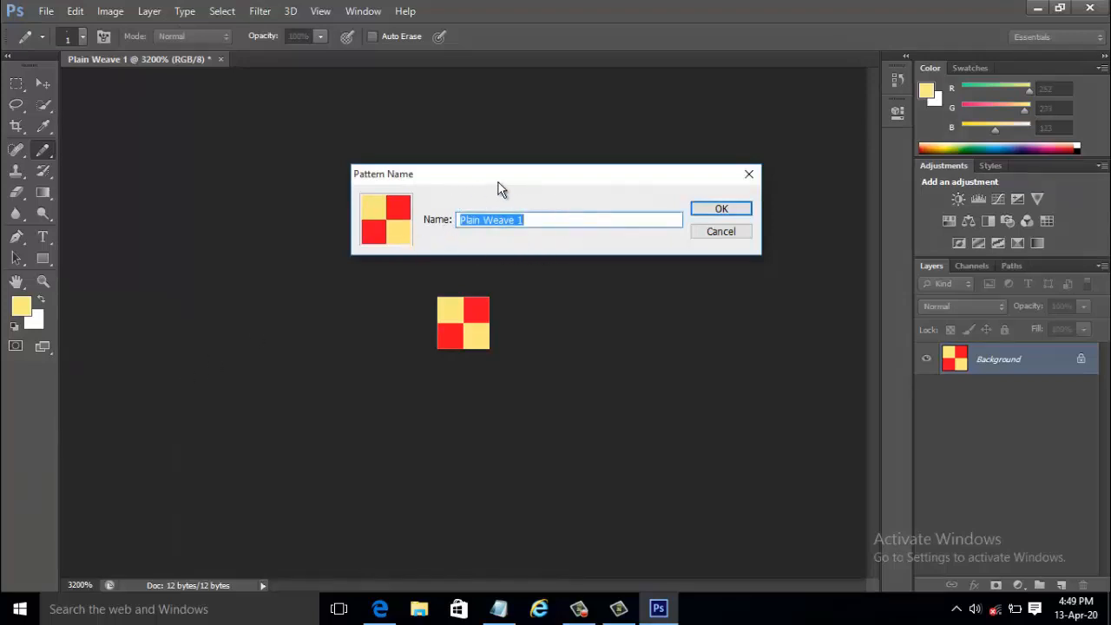
pyautogui.moveTo(535, 248)
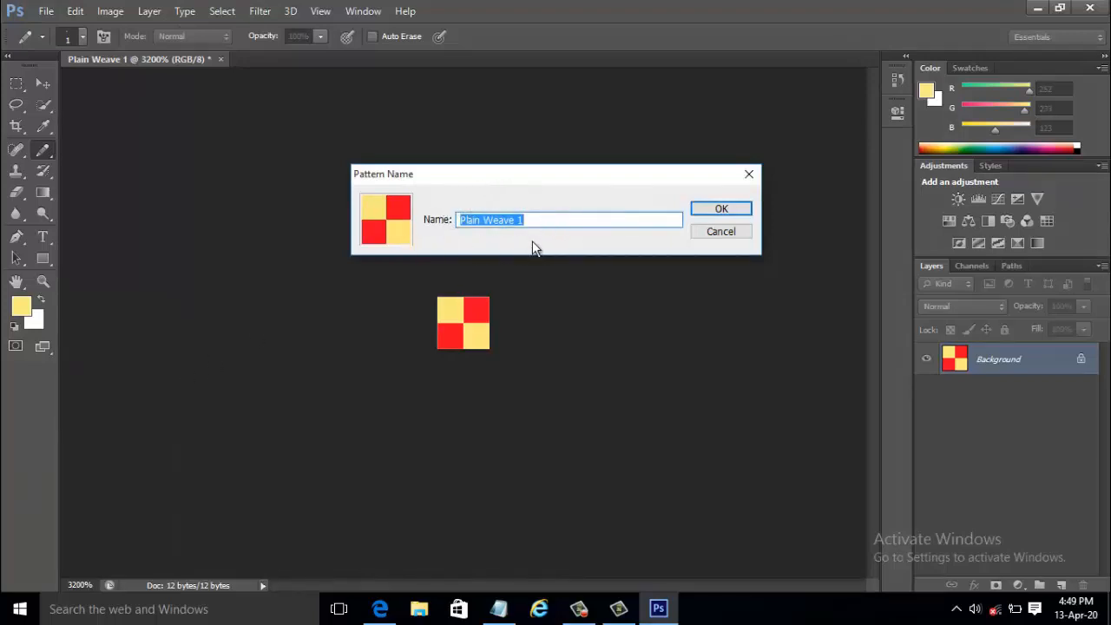
pyautogui.write('P')
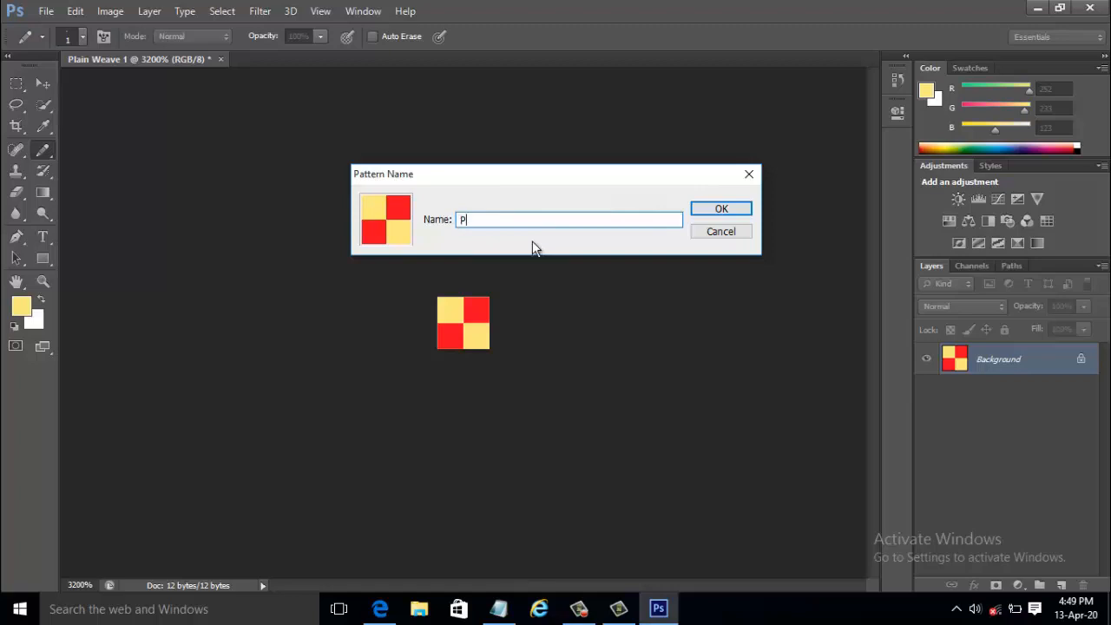
pyautogui.write('lain We')
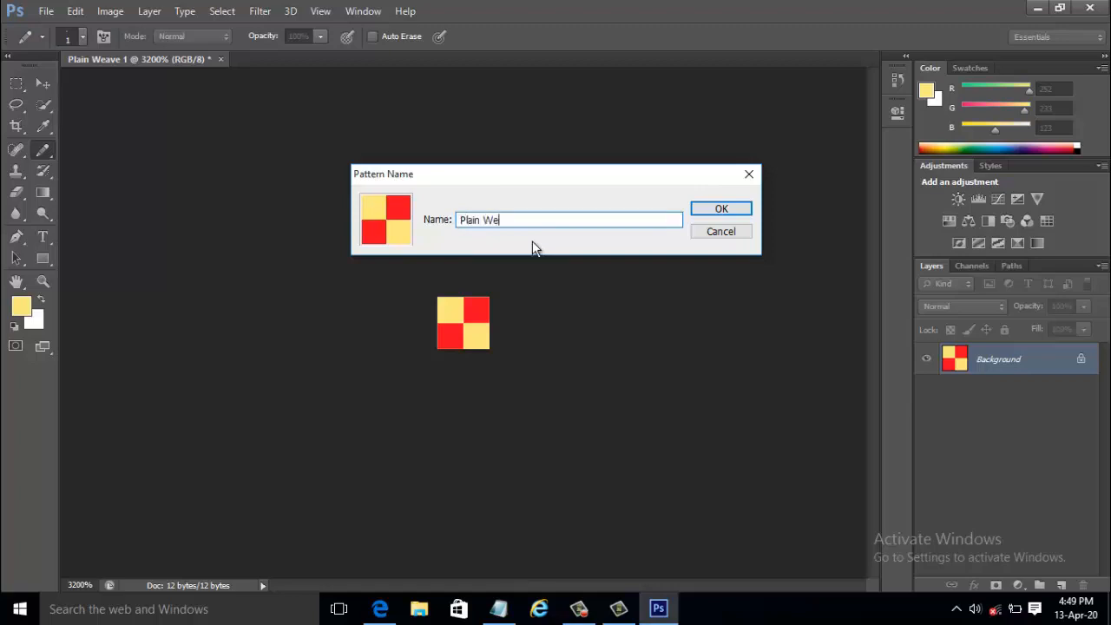
pyautogui.write('ave 1')
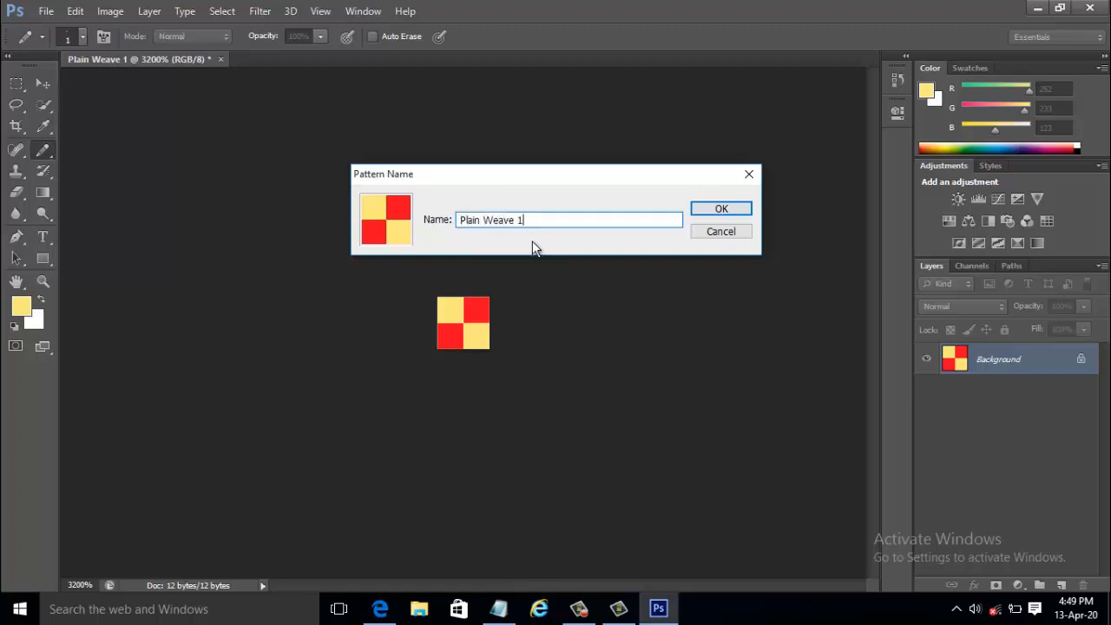
pyautogui.click(720, 208)
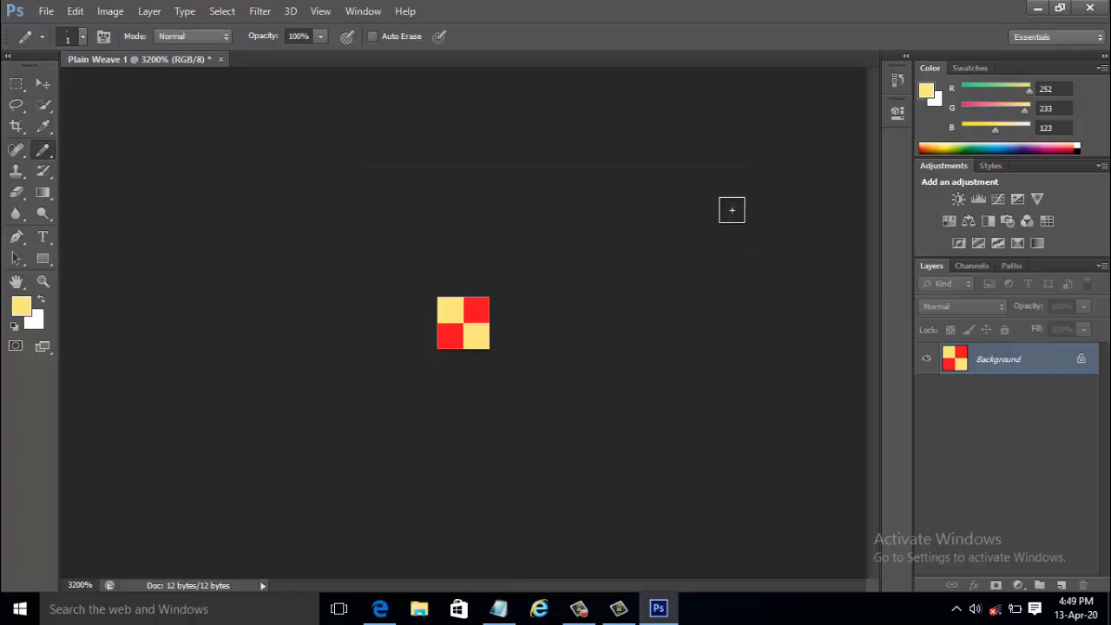
pyautogui.moveTo(481, 209)
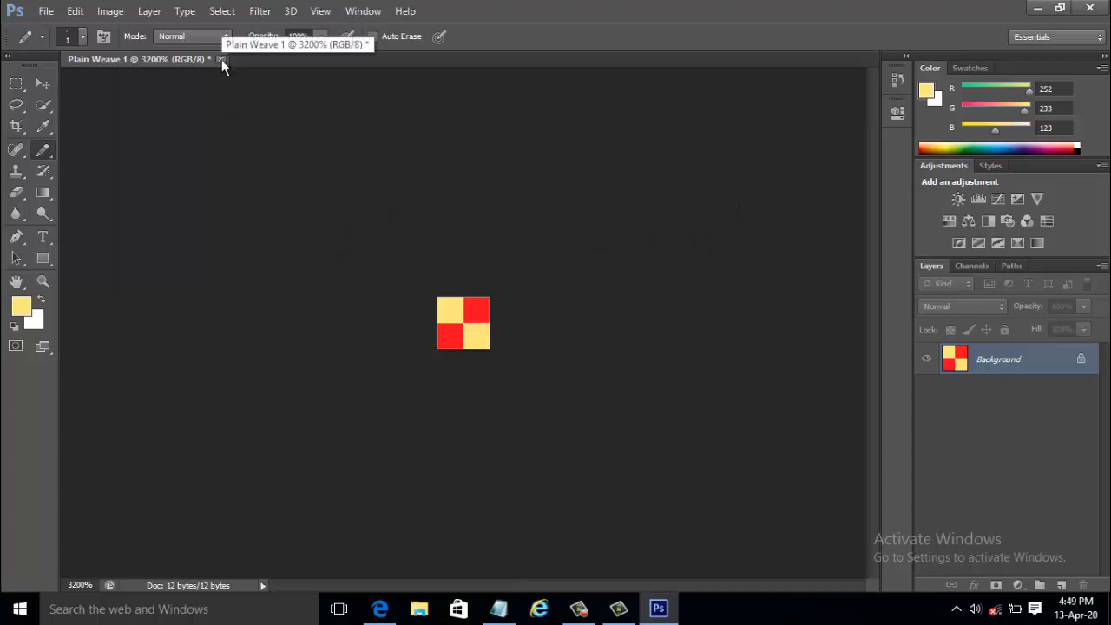
pyautogui.moveTo(86, 39)
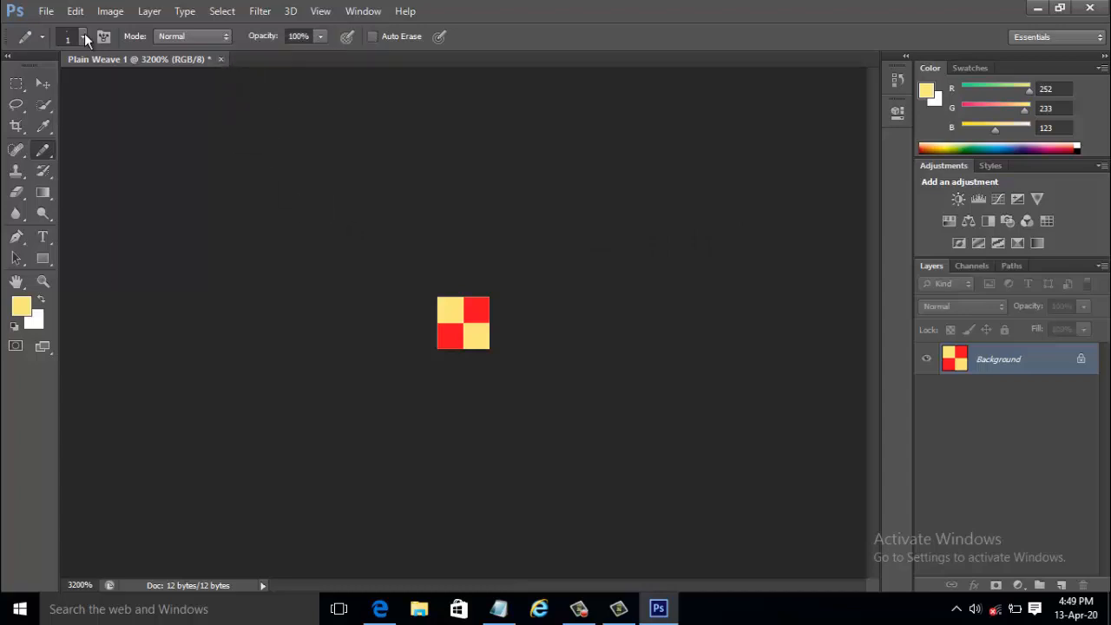
# - Open the File menu
pyautogui.click(46, 11)
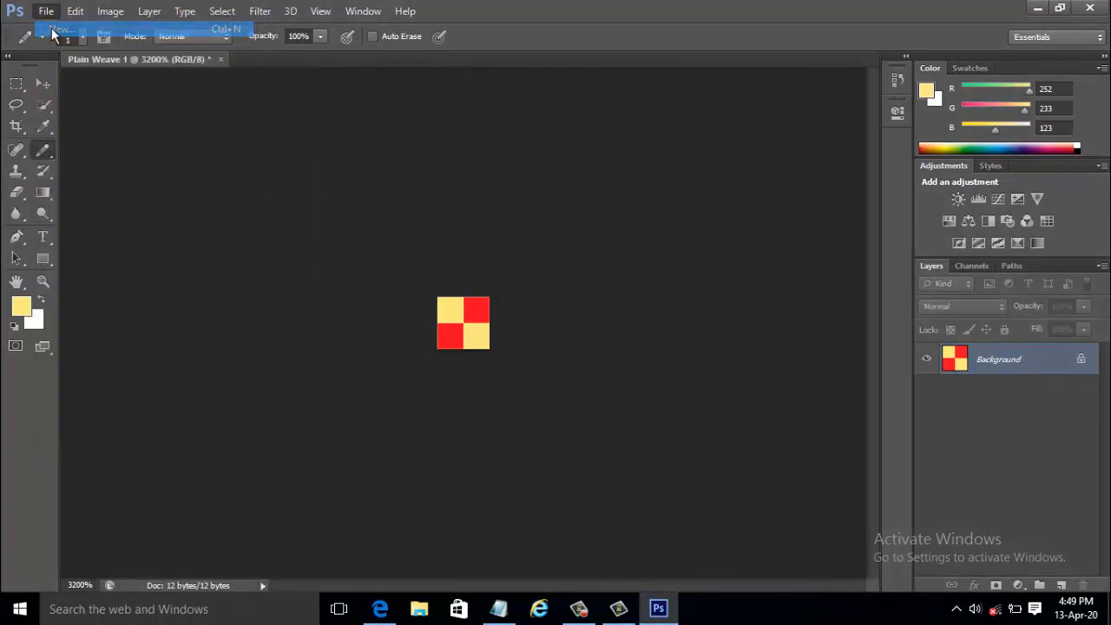
# - Create Untitled-1, a white 500×500 pixel document
pyautogui.click(60, 30)
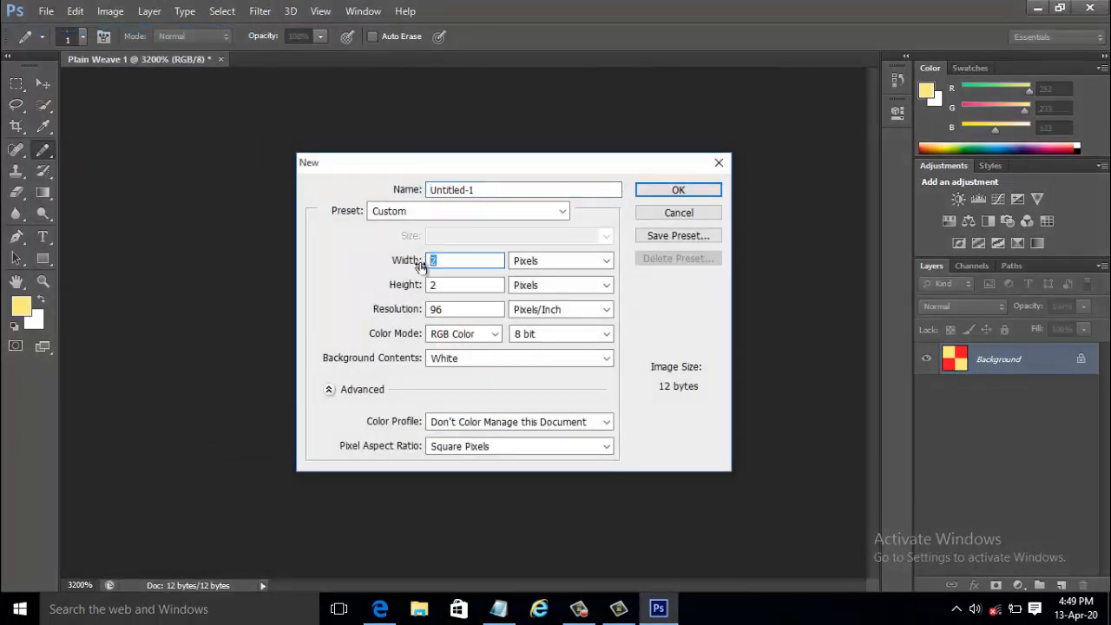
pyautogui.write('500')
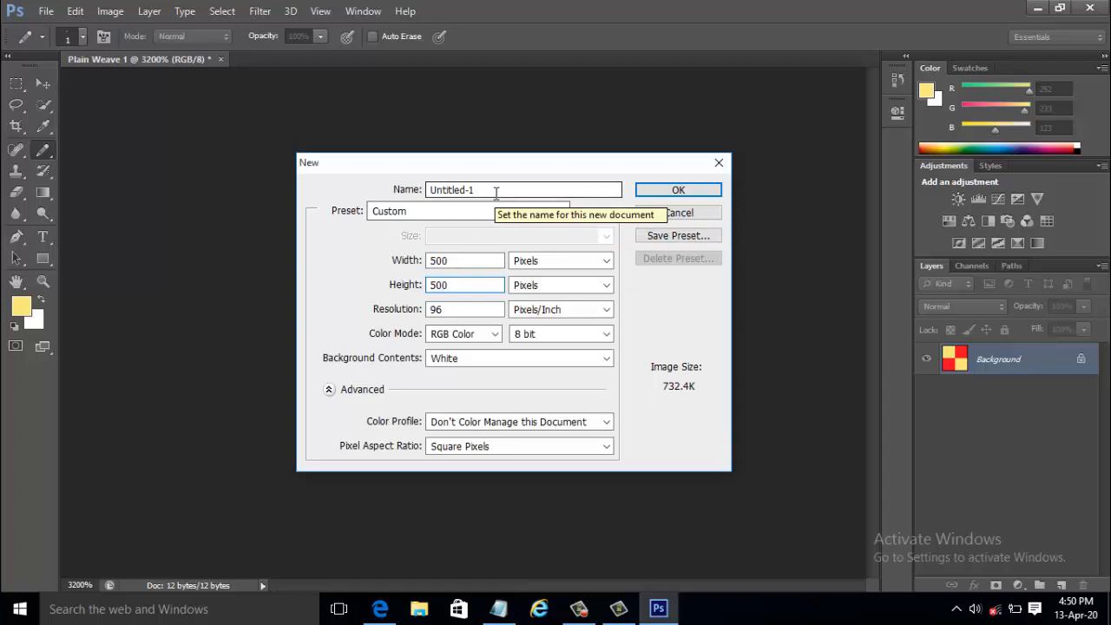
pyautogui.tripleClick(523, 189)
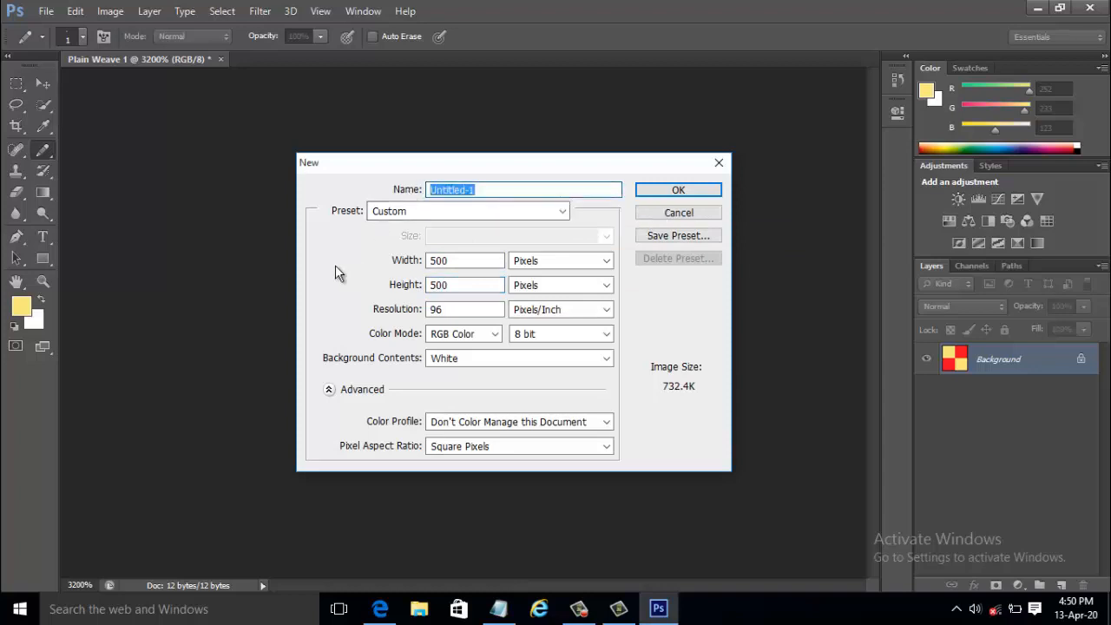
pyautogui.click(678, 189)
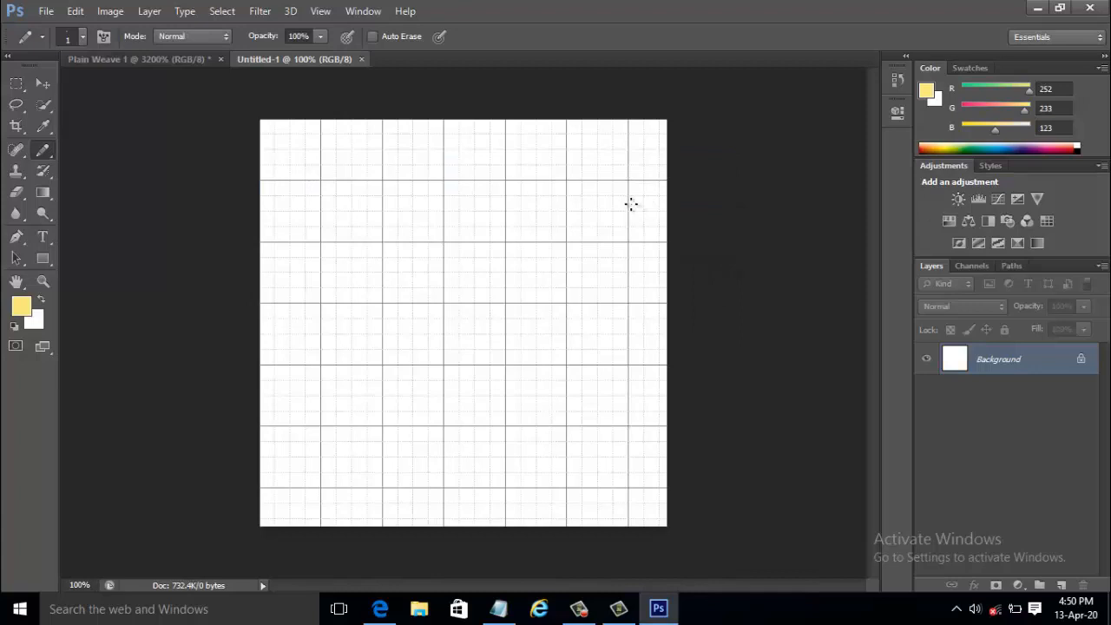
pyautogui.moveTo(638, 202)
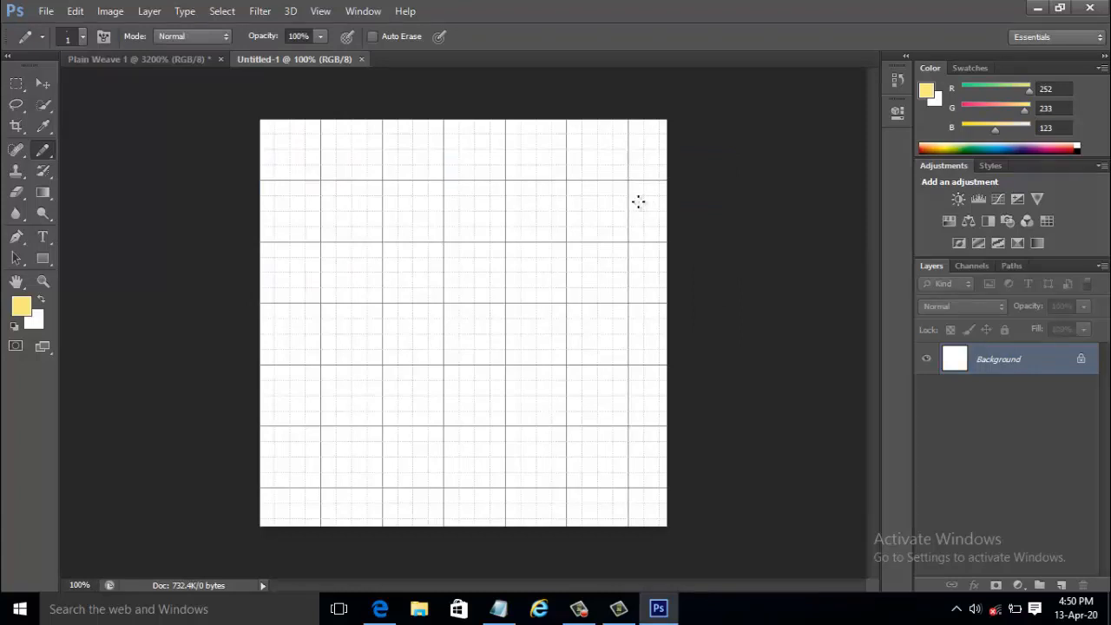
pyautogui.click(320, 11)
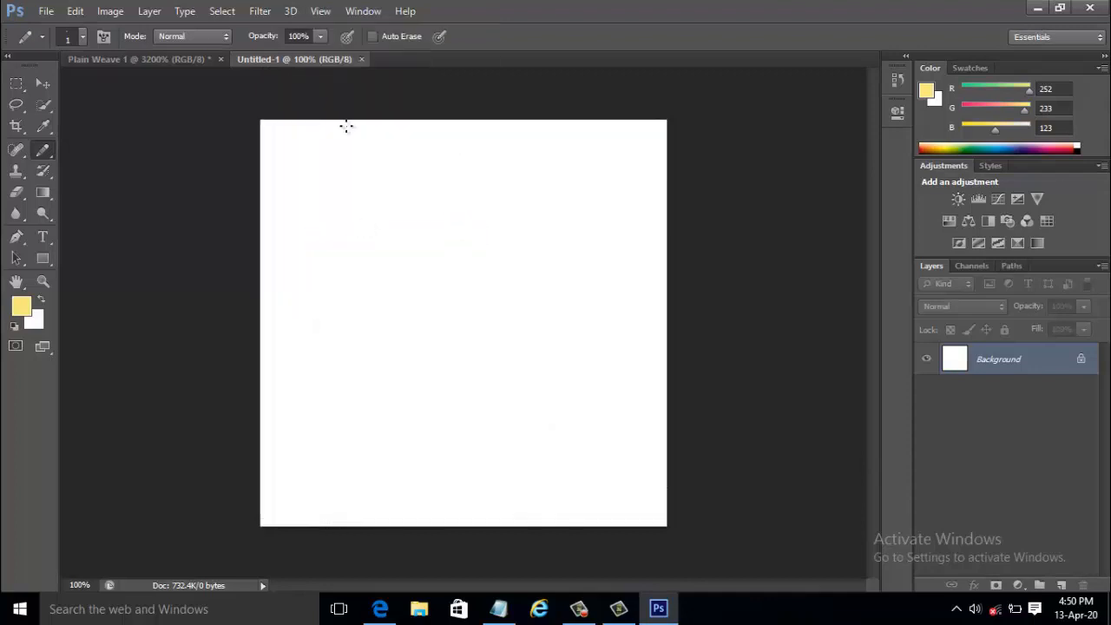
pyautogui.moveTo(46, 11)
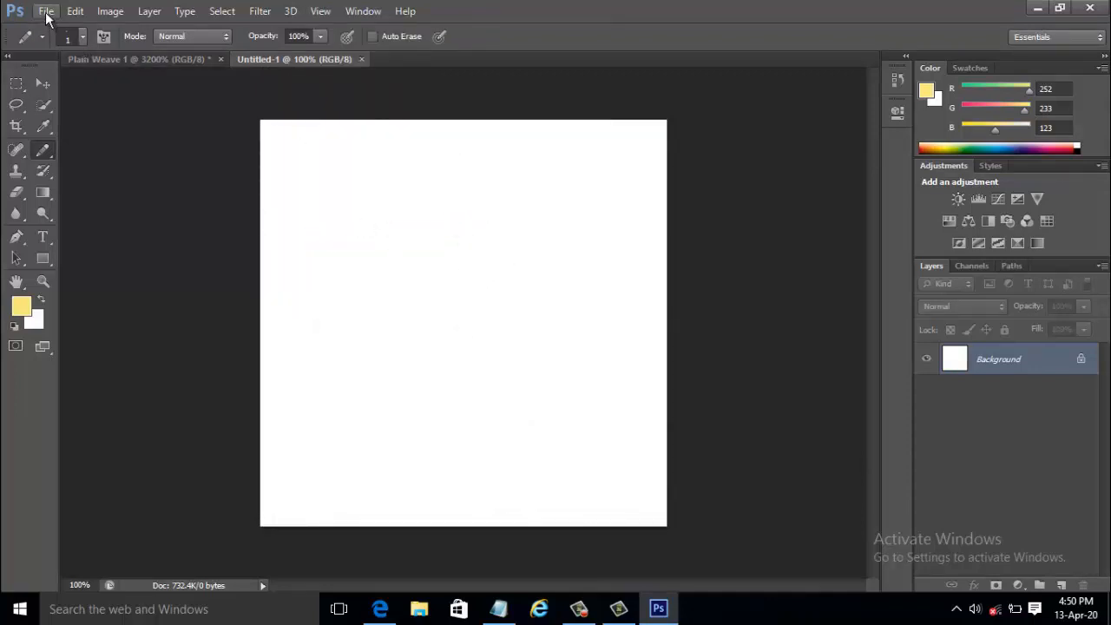
pyautogui.moveTo(75, 10)
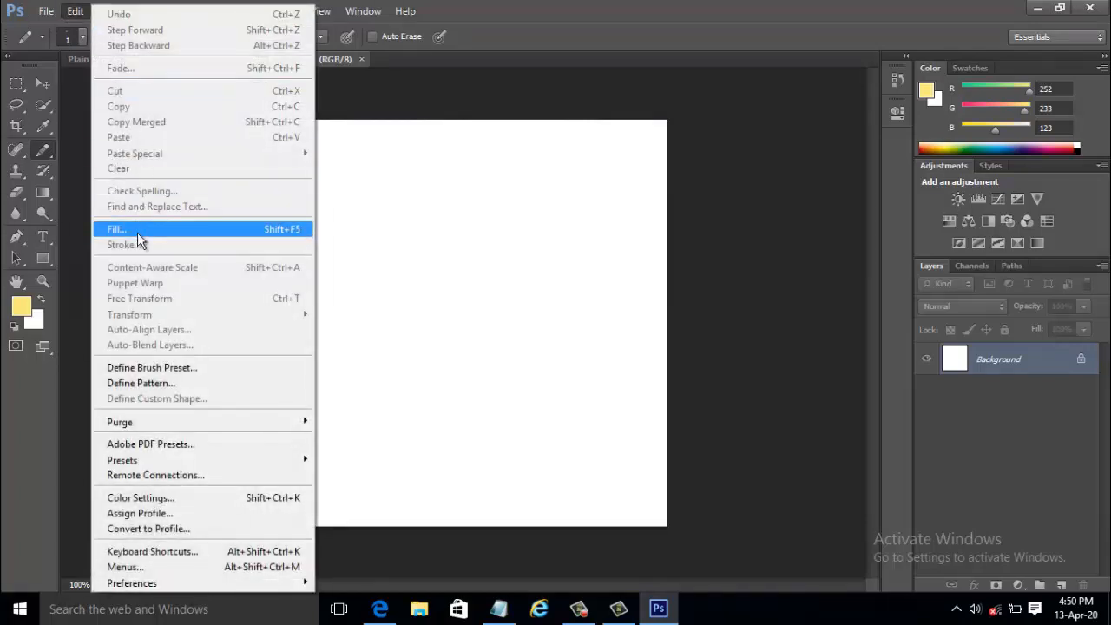
# - Fill Untitled-1 with the custom Plain Weave 1 pattern
pyautogui.click(116, 229)
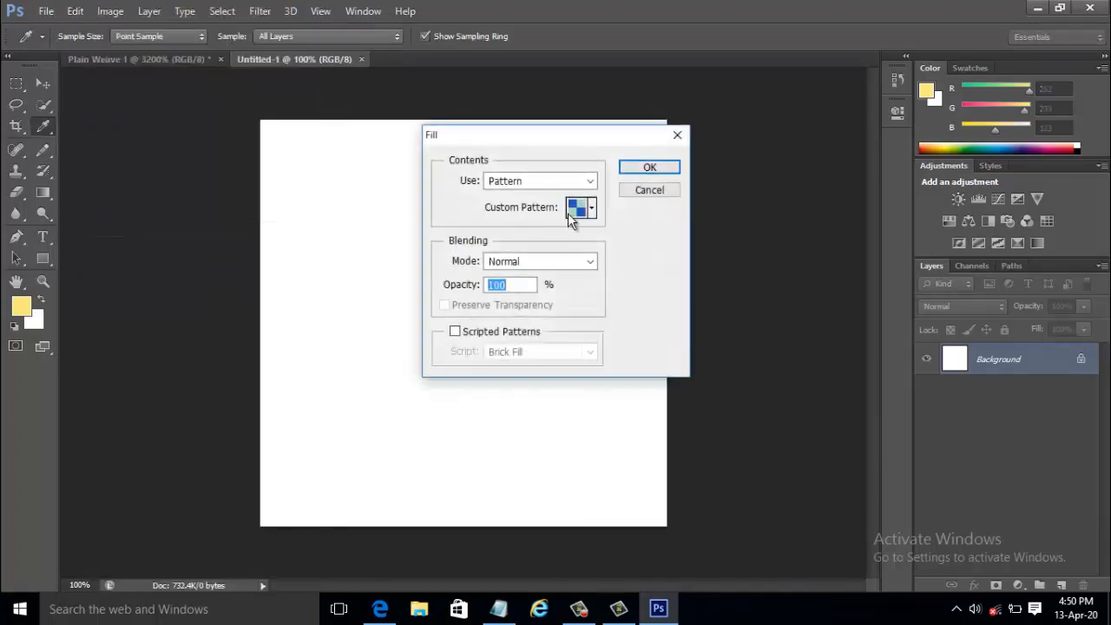
pyautogui.moveTo(616, 165)
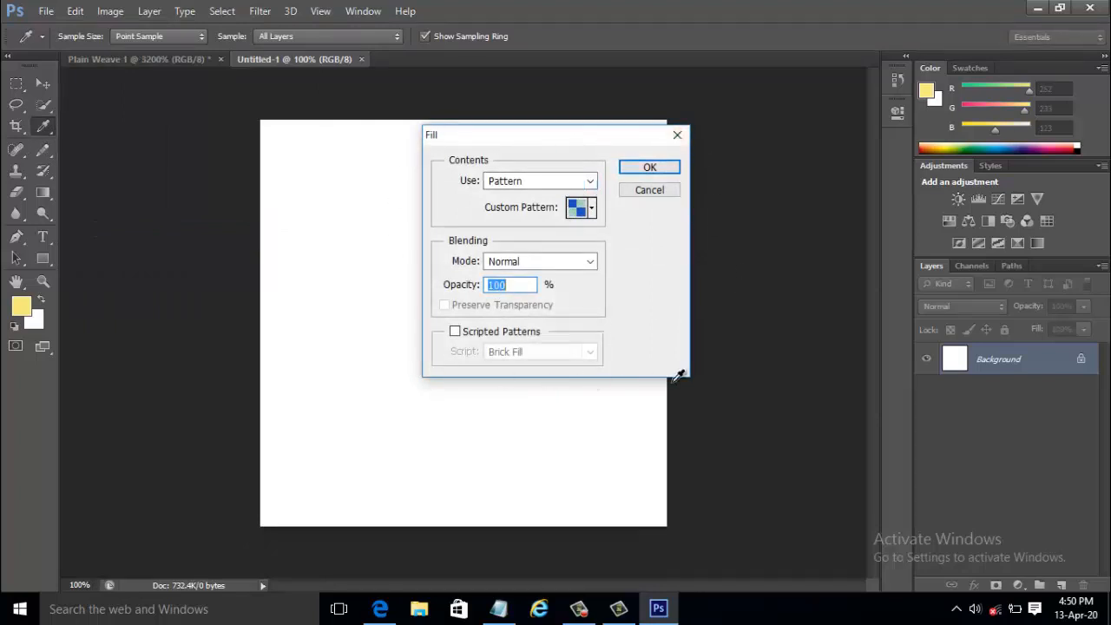
pyautogui.moveTo(601, 190)
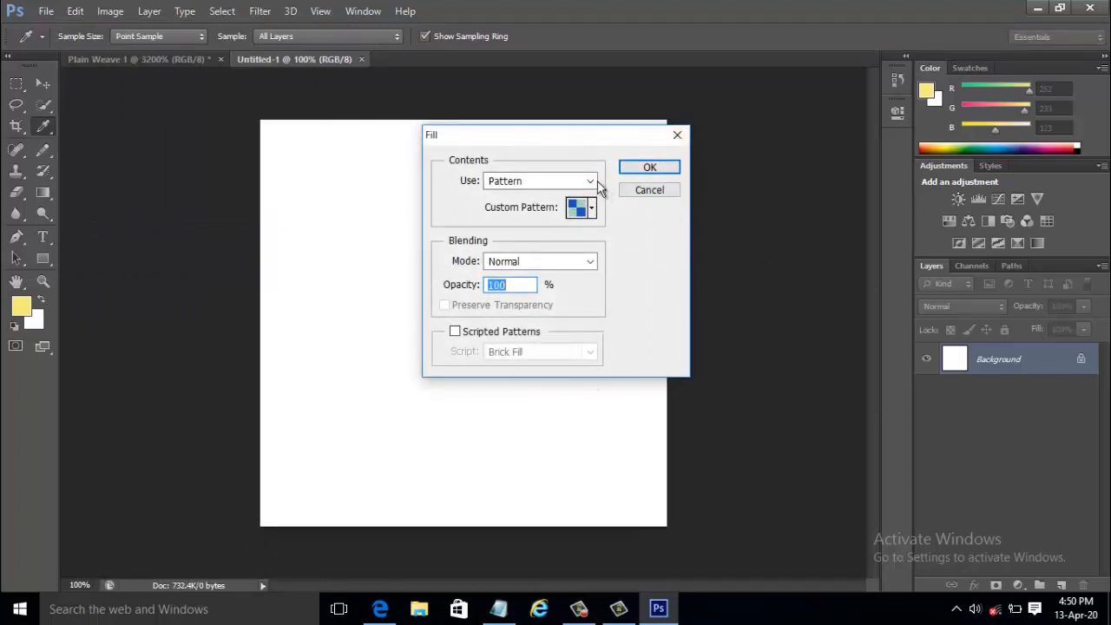
pyautogui.click(590, 181)
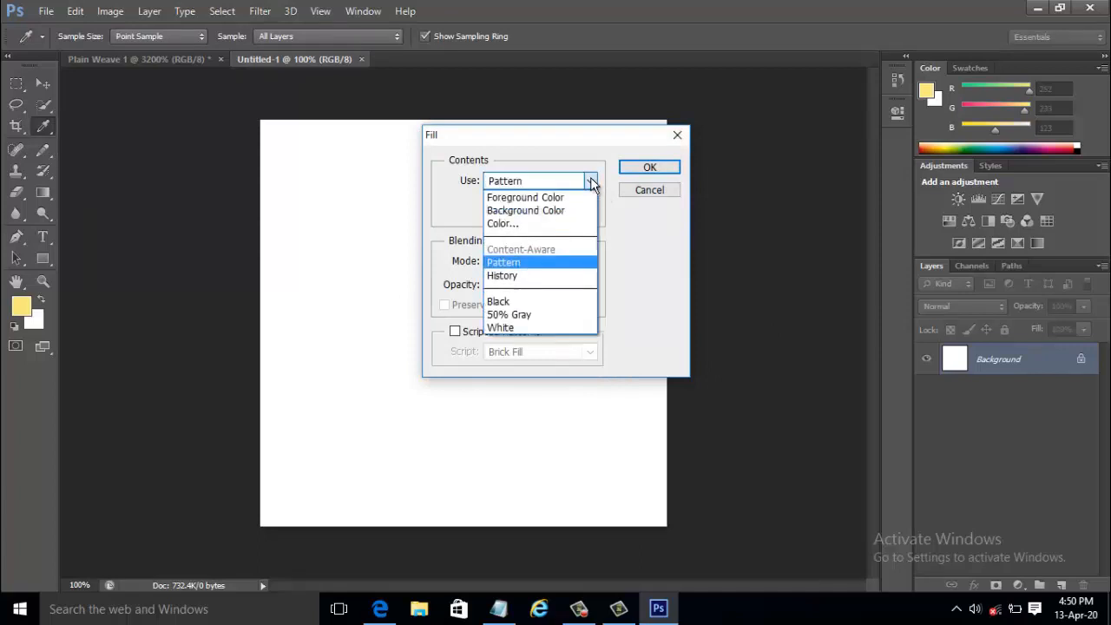
pyautogui.moveTo(563, 264)
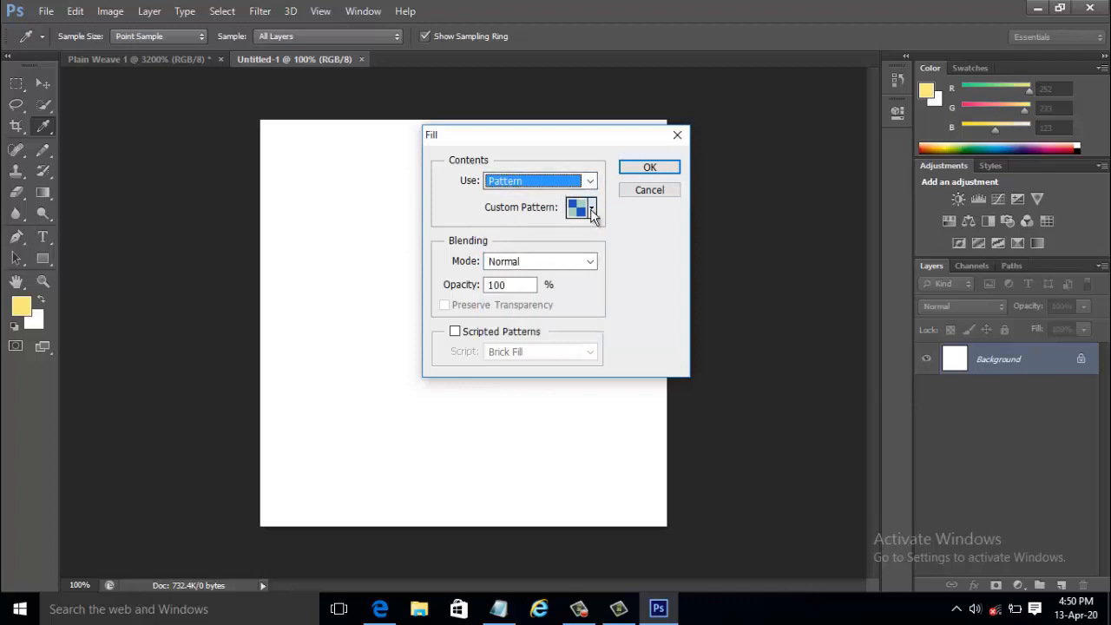
pyautogui.click(591, 207)
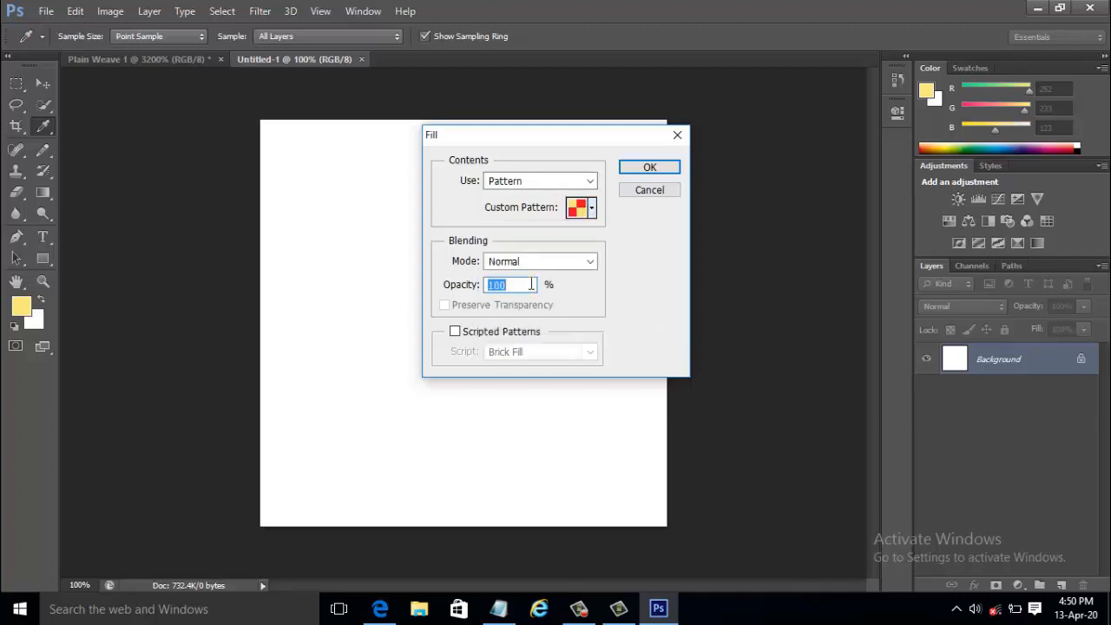
pyautogui.moveTo(445, 269)
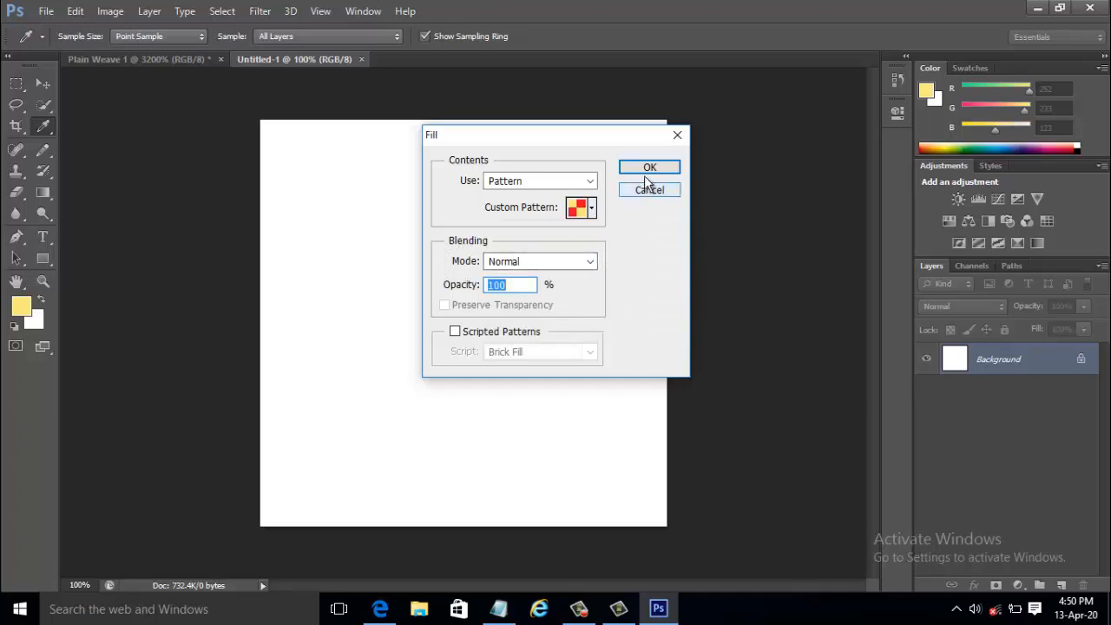
pyautogui.click(650, 167)
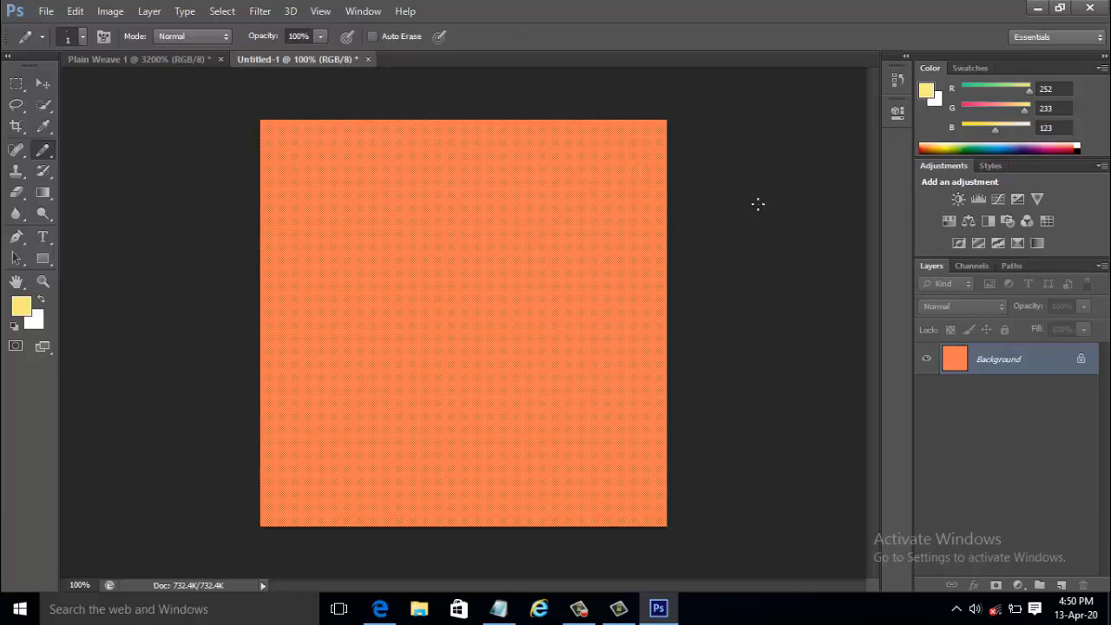
pyautogui.moveTo(762, 211)
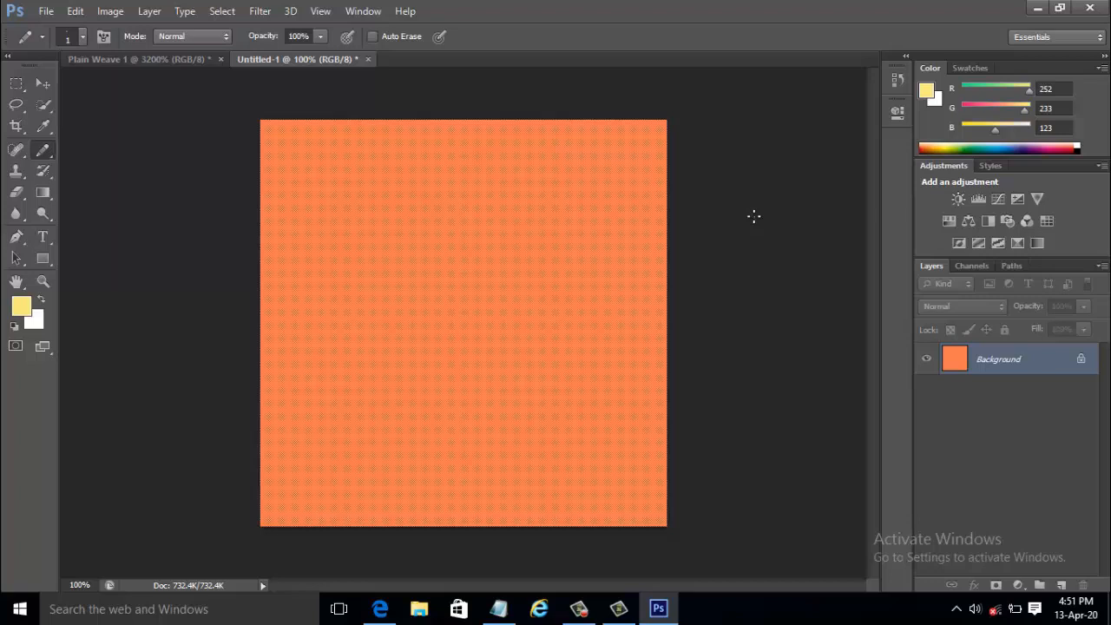
# - Open the File menu over the pattern-filled canvas
pyautogui.click(45, 11)
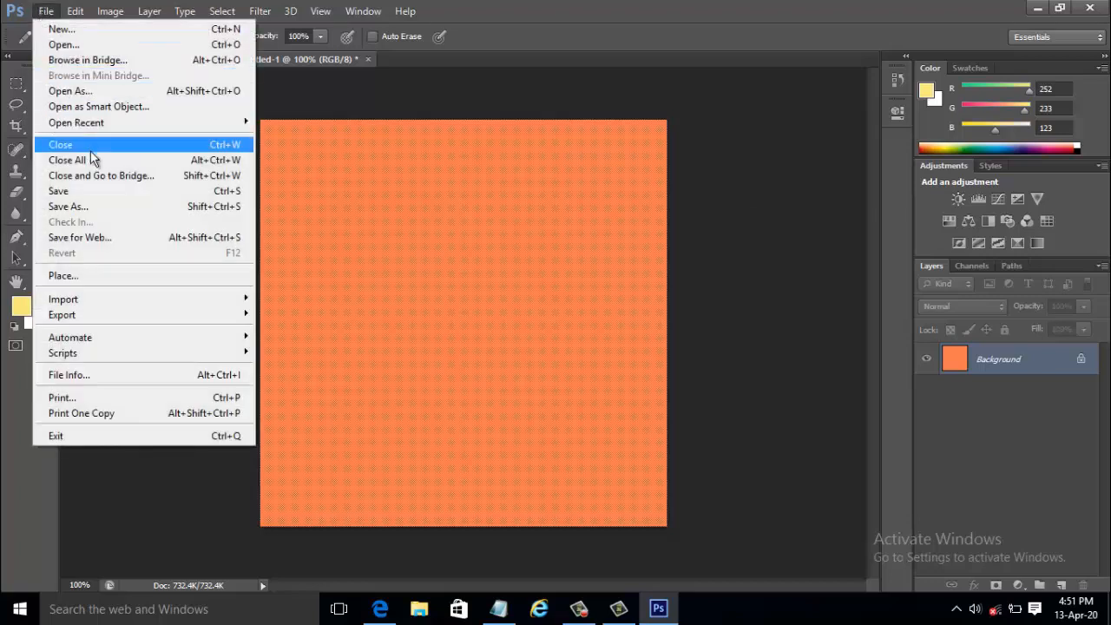
# - Save as JPEG 'Plain Weave' in the adobe photoshop images folder at maximum quality
pyautogui.click(68, 206)
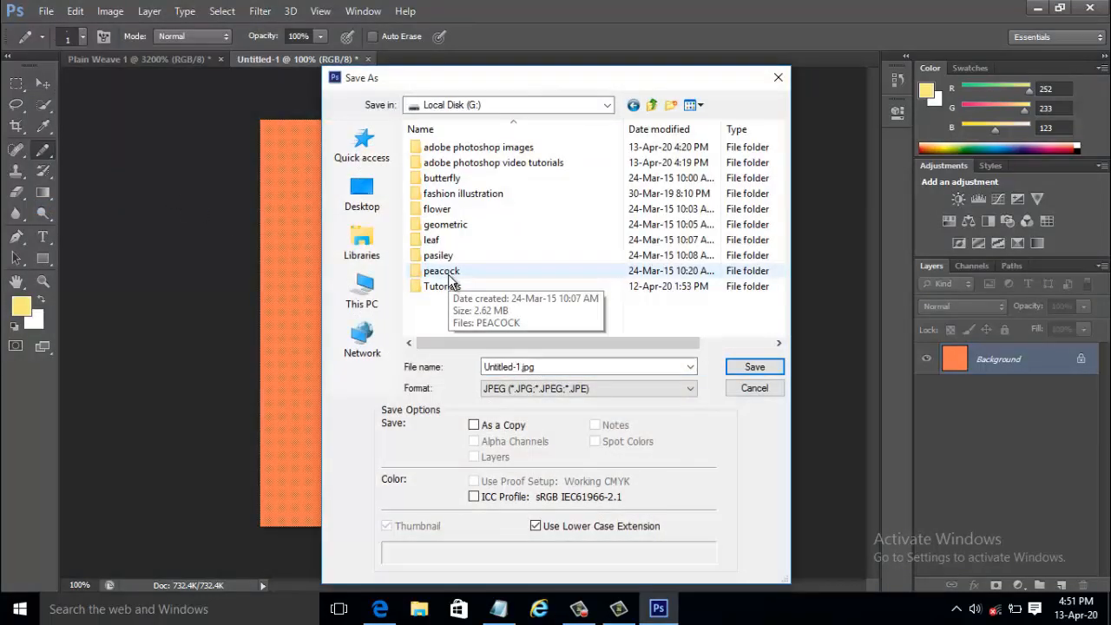
pyautogui.moveTo(512, 152)
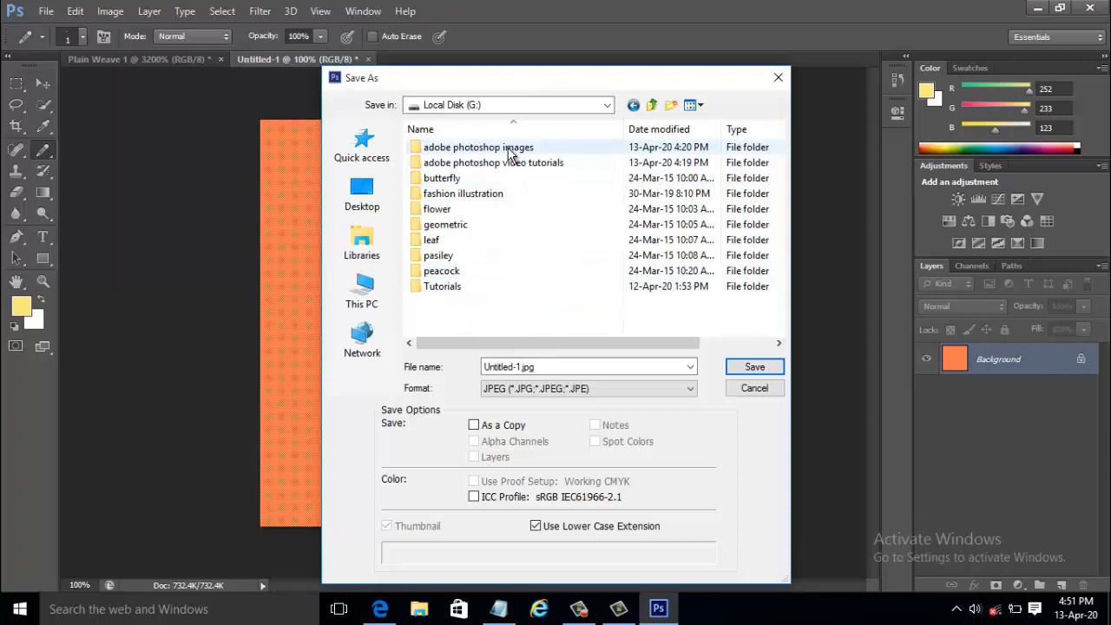
pyautogui.doubleClick(478, 146)
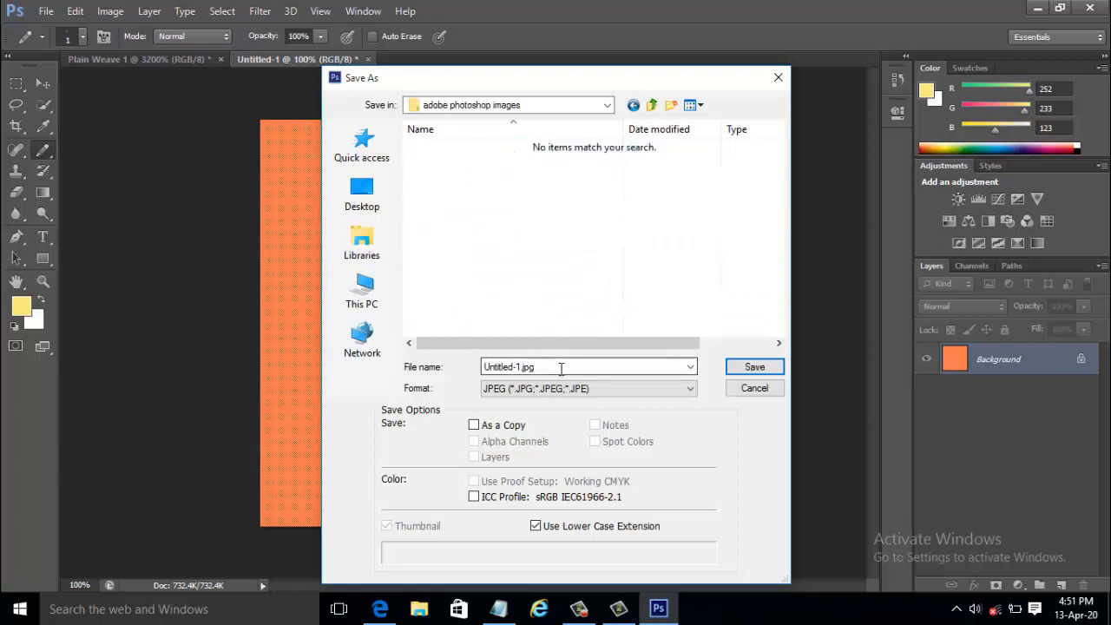
pyautogui.tripleClick(564, 366)
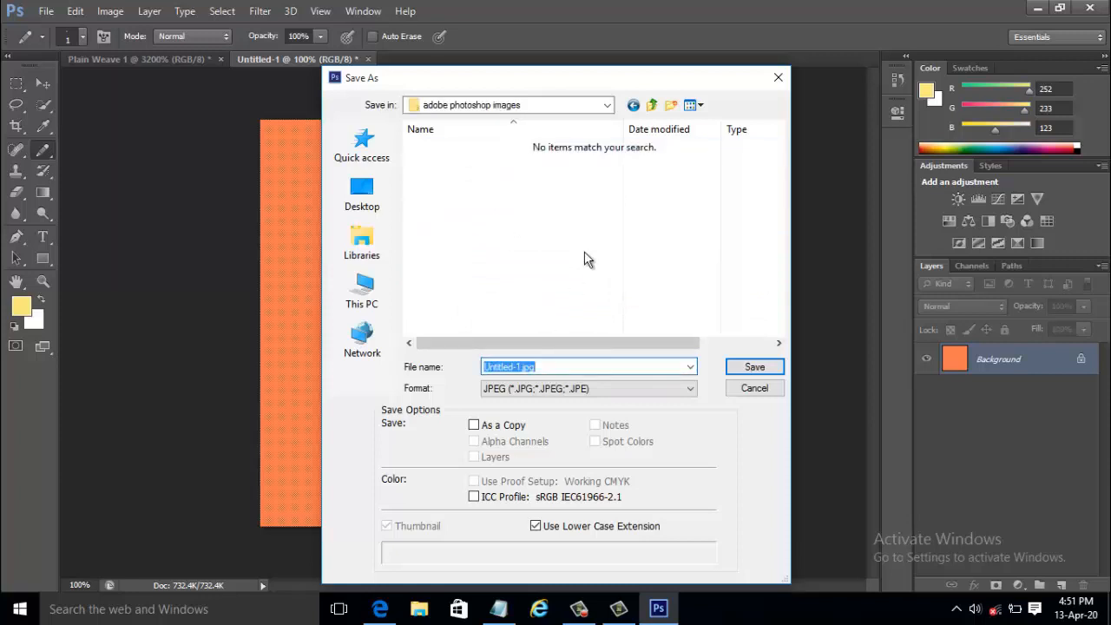
pyautogui.write('Plain 1')
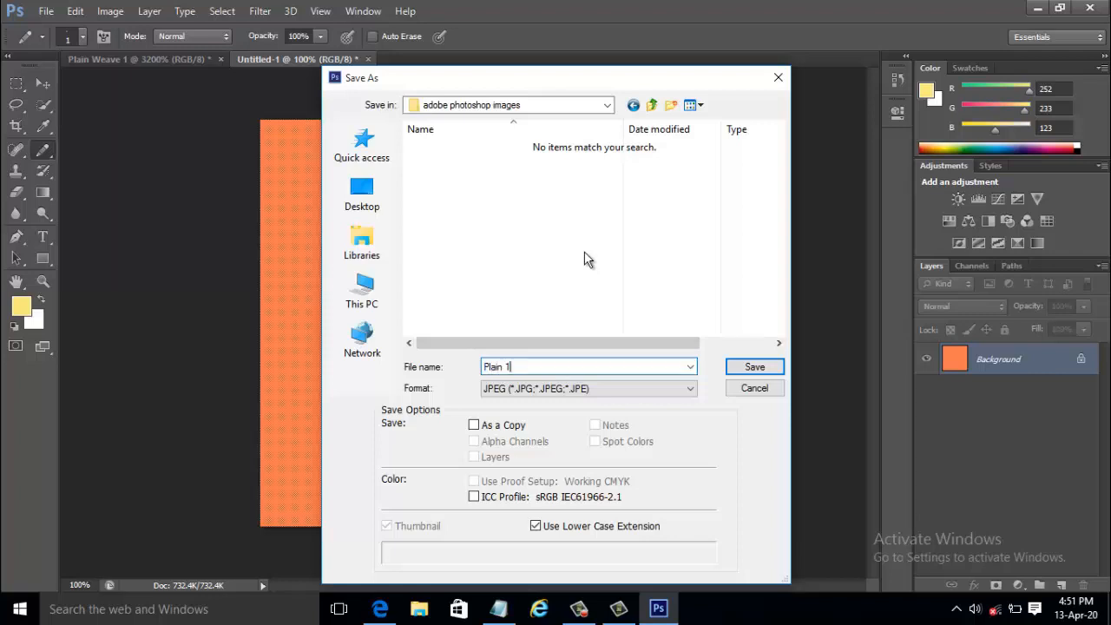
pyautogui.press('Backspace')
pyautogui.write('Weave')
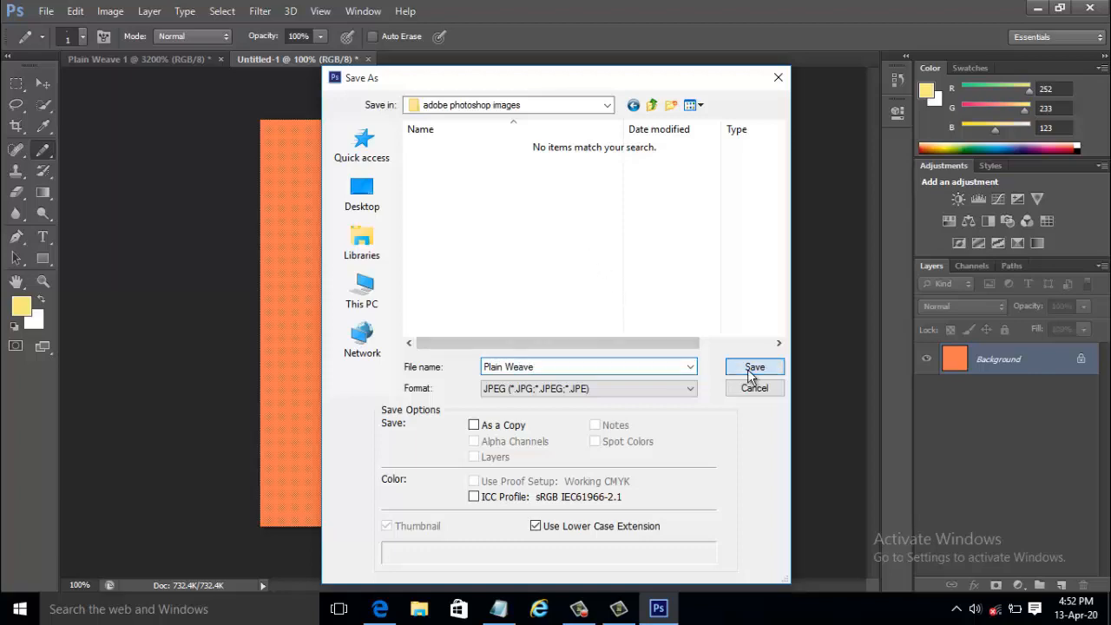
pyautogui.click(753, 366)
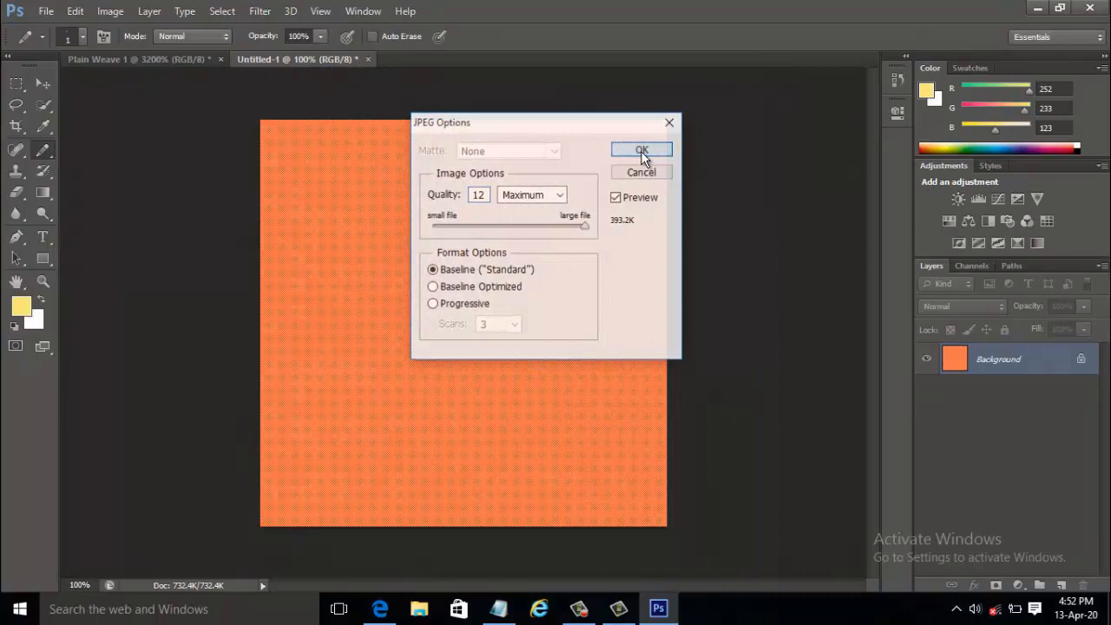
pyautogui.click(640, 149)
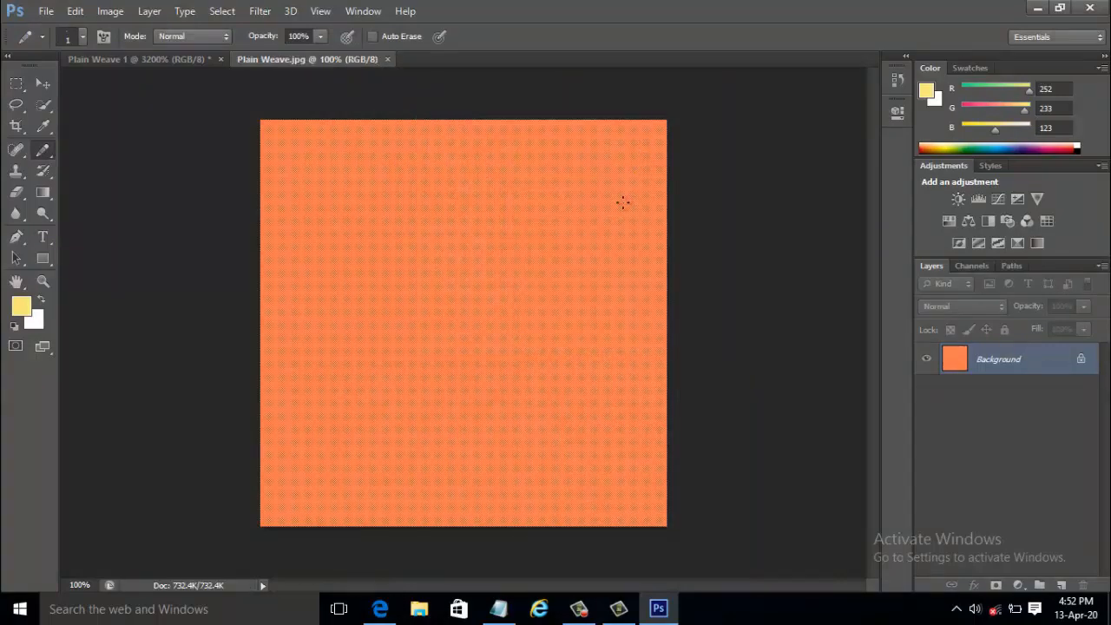
pyautogui.moveTo(578, 222)
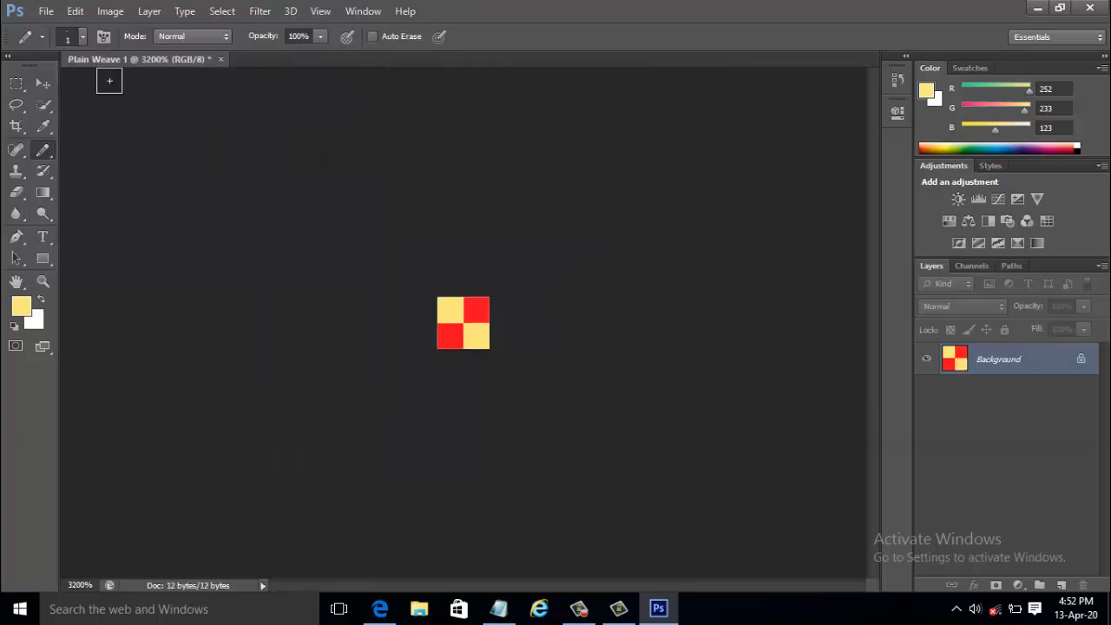
# - Open the File menu to reopen the saved Plain Weave image
pyautogui.click(46, 11)
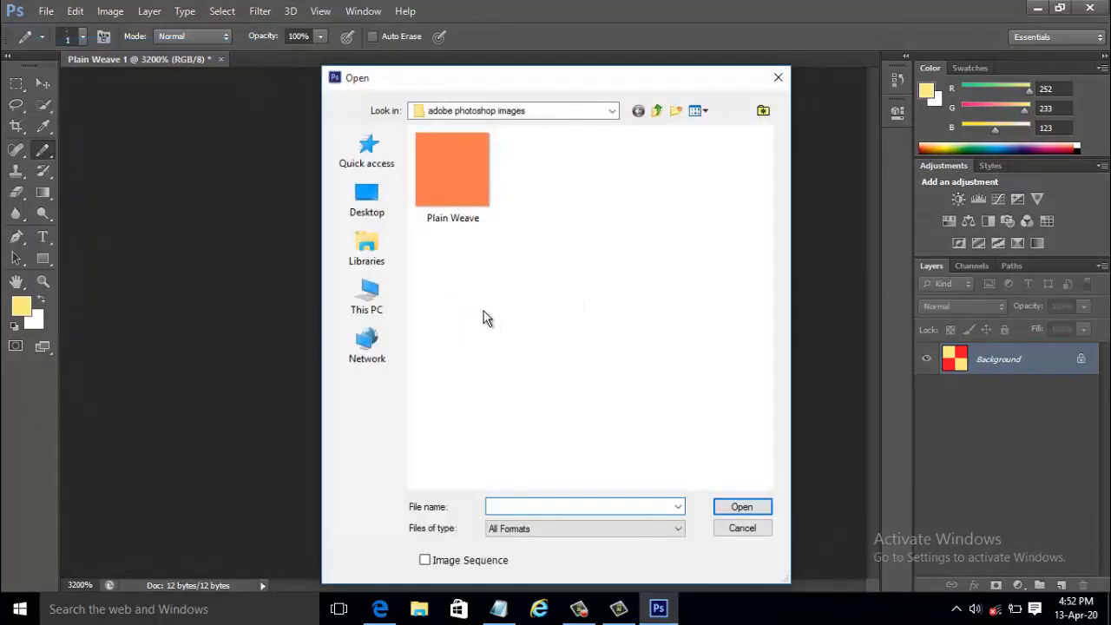
pyautogui.moveTo(644, 154)
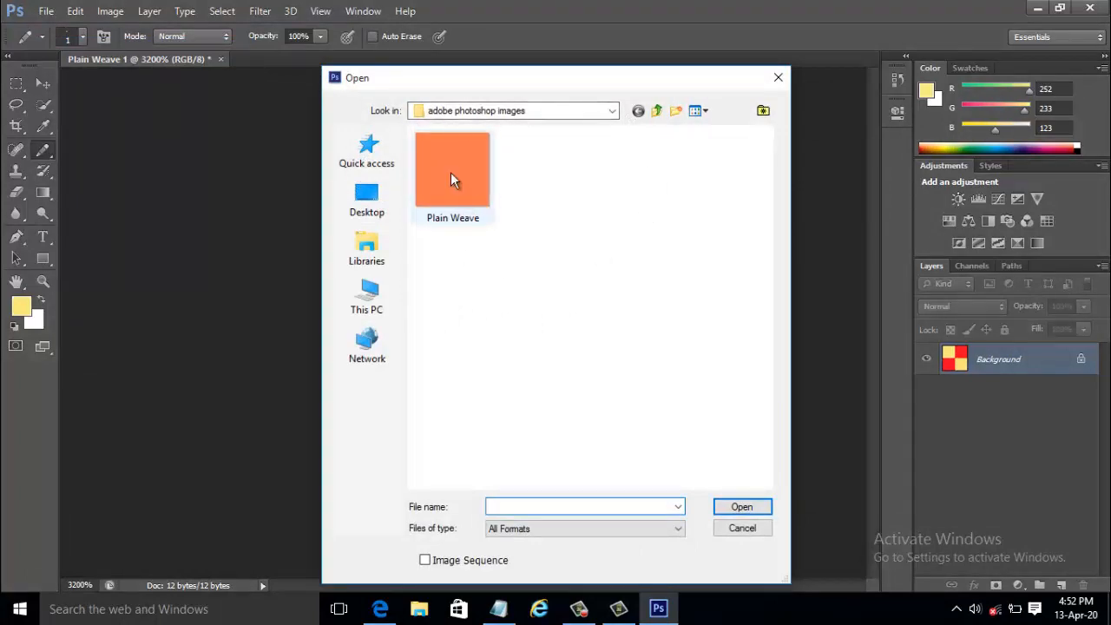
# - Reopen the saved Plain Weave.jpg from the adobe photoshop images folder, then check the View menu
pyautogui.doubleClick(452, 169)
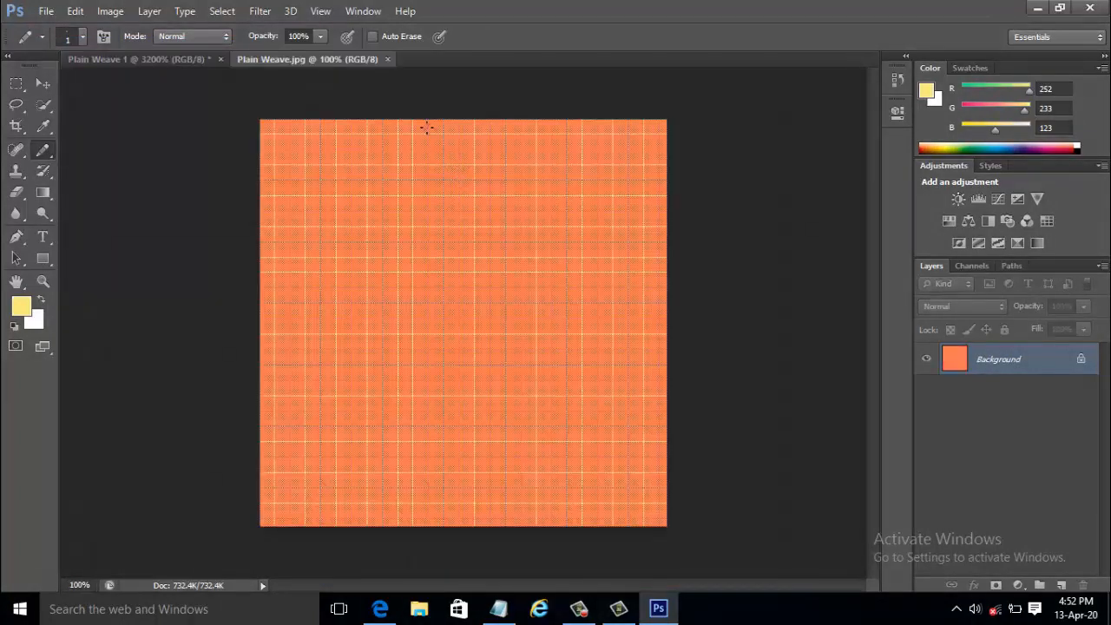
pyautogui.click(320, 10)
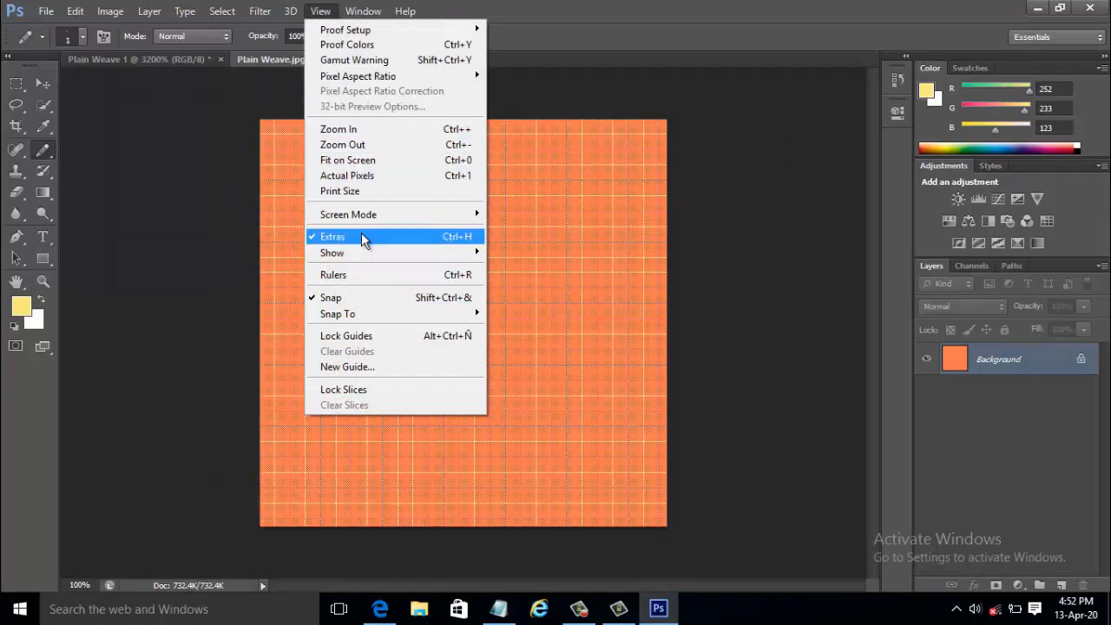